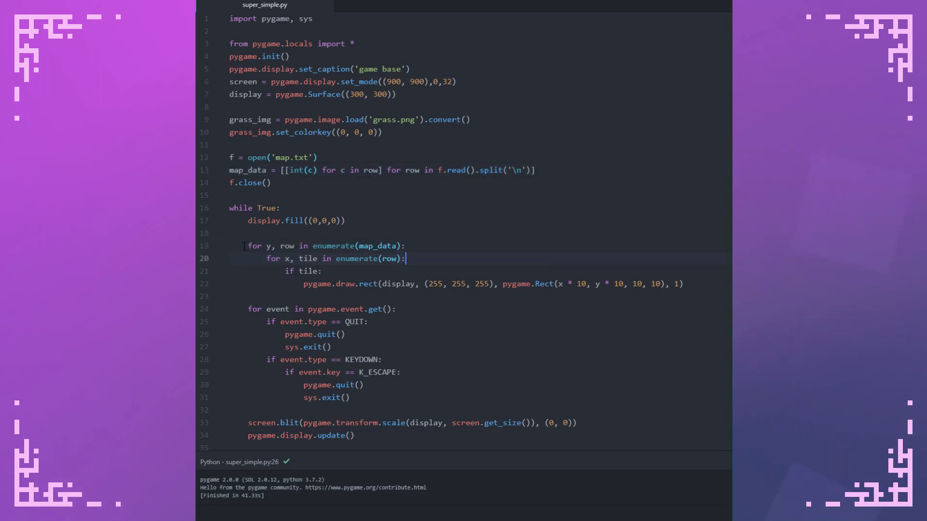
Switch from the rectangle-drawing line to map.txt to inspect its grid of 0s and 1s
{"action": "left_click", "coordinate": [682, 284]}
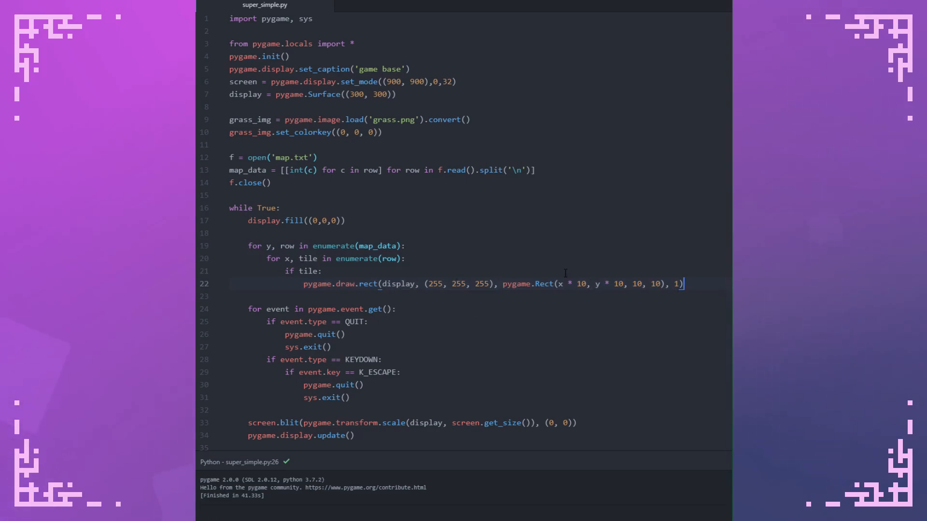
{"action": "left_click", "coordinate": [403, 4]}
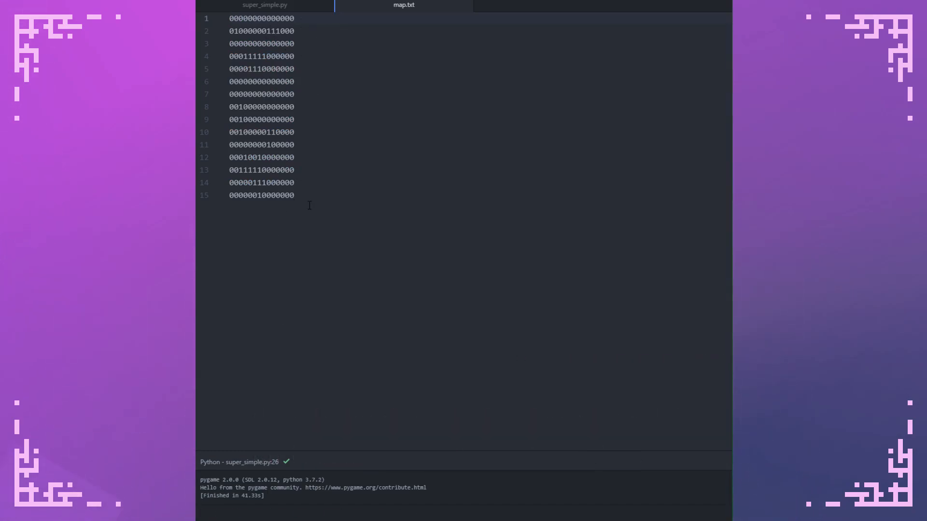
{"action": "left_click", "coordinate": [264, 5]}
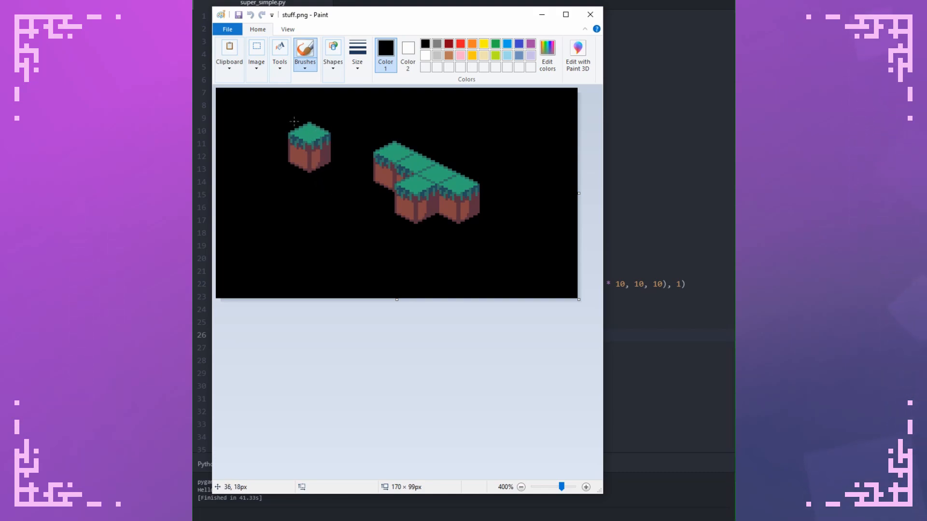
{"action": "mouse_move", "coordinate": [441, 230]}
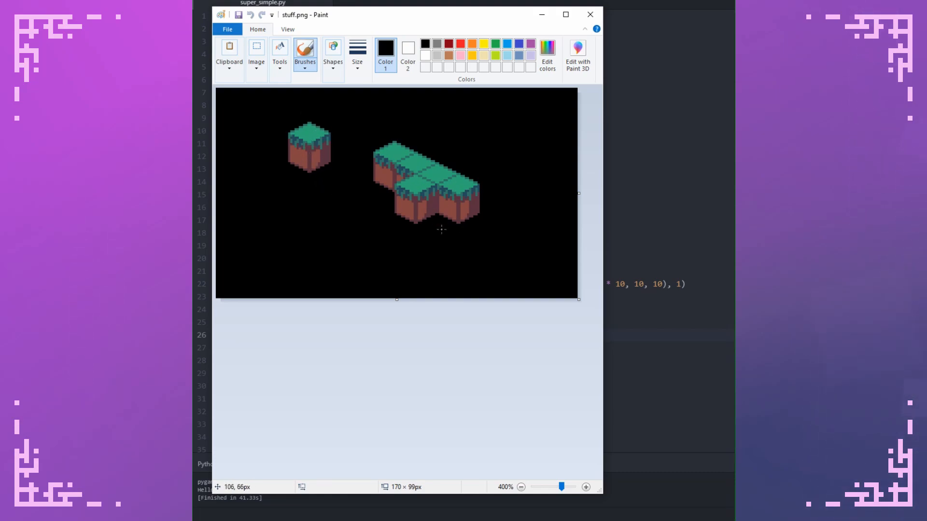
{"action": "mouse_move", "coordinate": [482, 248]}
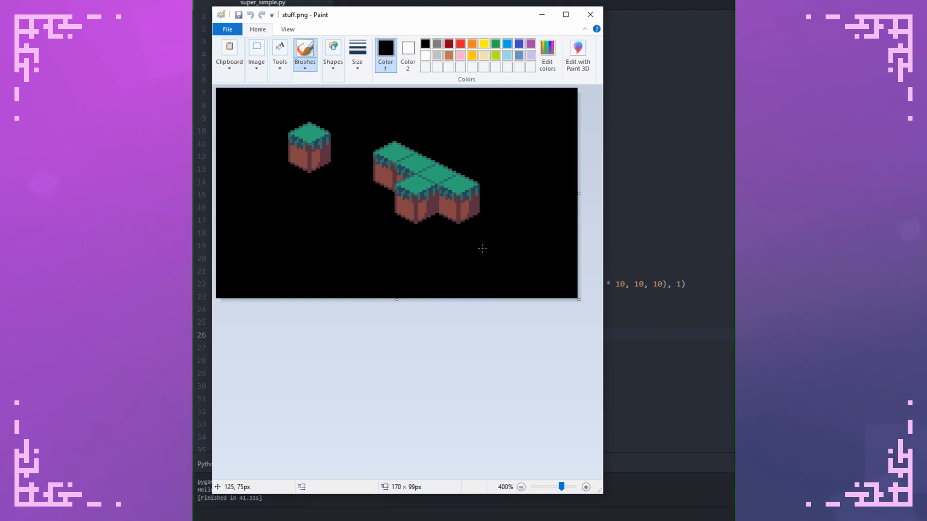
{"action": "mouse_move", "coordinate": [589, 14]}
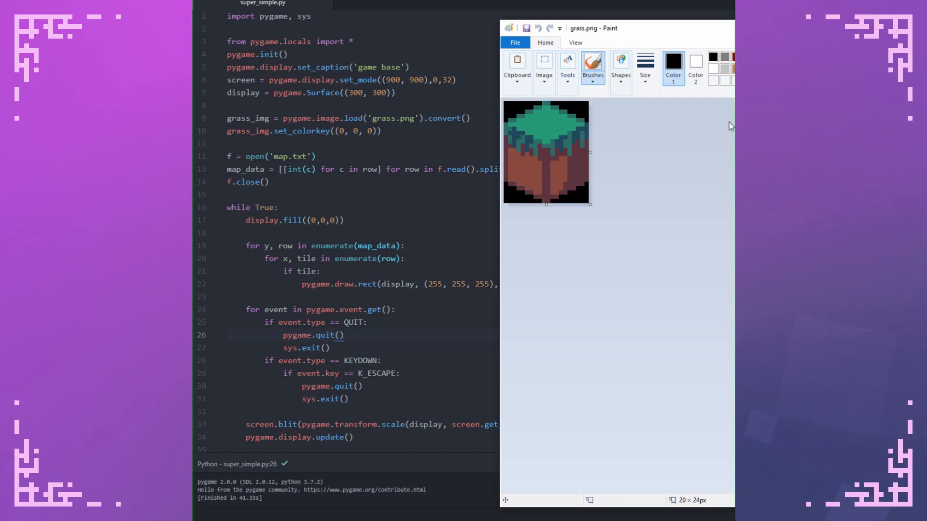
{"action": "mouse_move", "coordinate": [726, 127]}
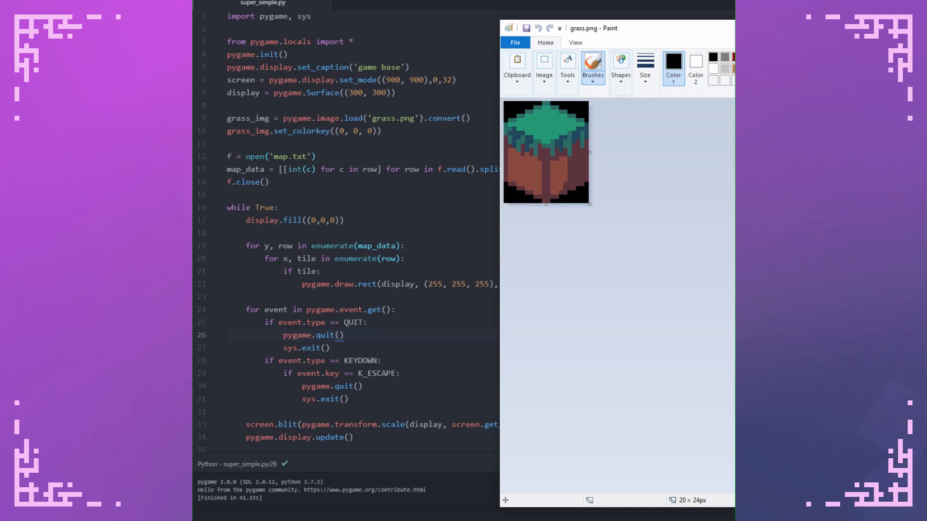
{"action": "mouse_move", "coordinate": [621, 144]}
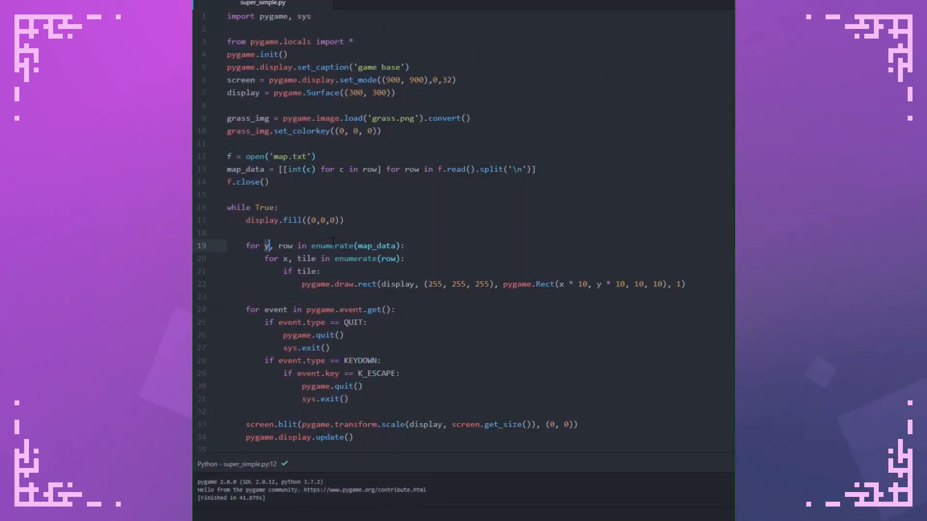
{"action": "left_click", "coordinate": [400, 373]}
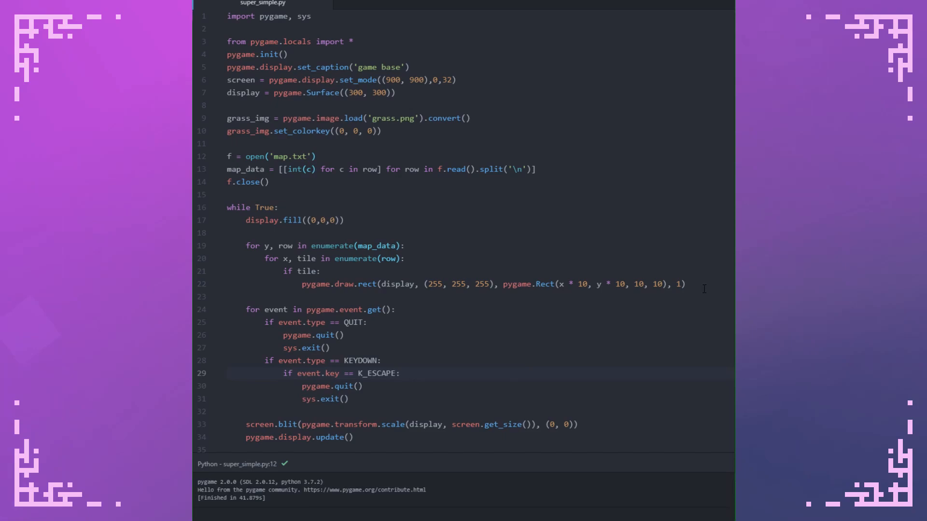
{"action": "left_click", "coordinate": [685, 284]}
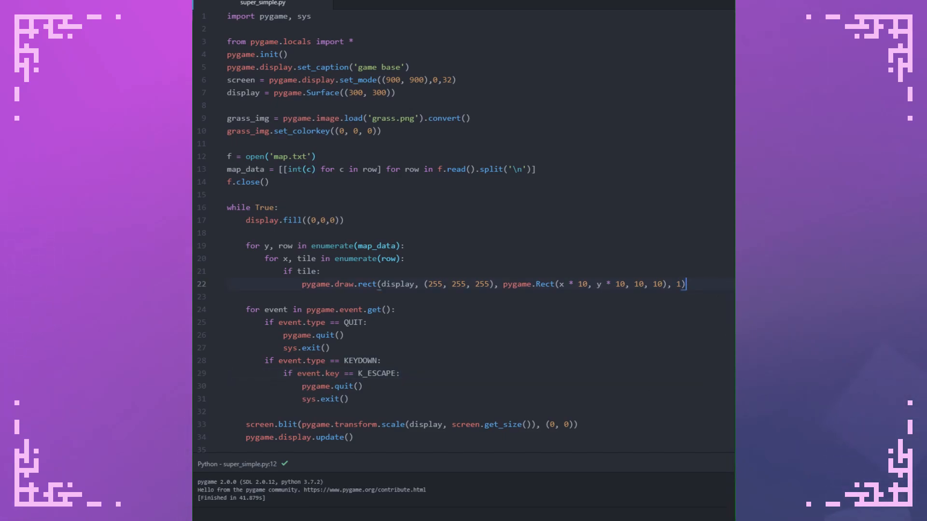
Add display.blit(grass_img, (150 + x - y, 100)) inside the if-tile block
{"action": "key", "text": "enter"}
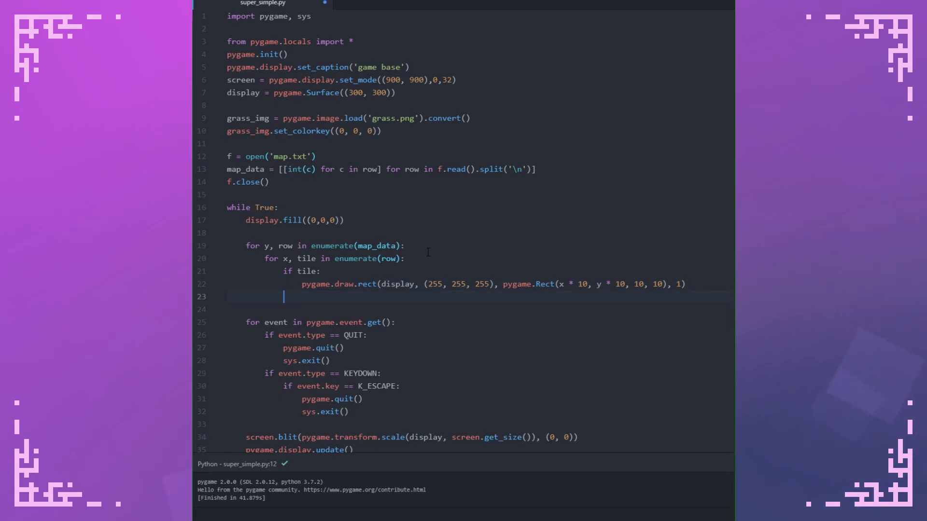
{"action": "type", "text": "display.blit("}
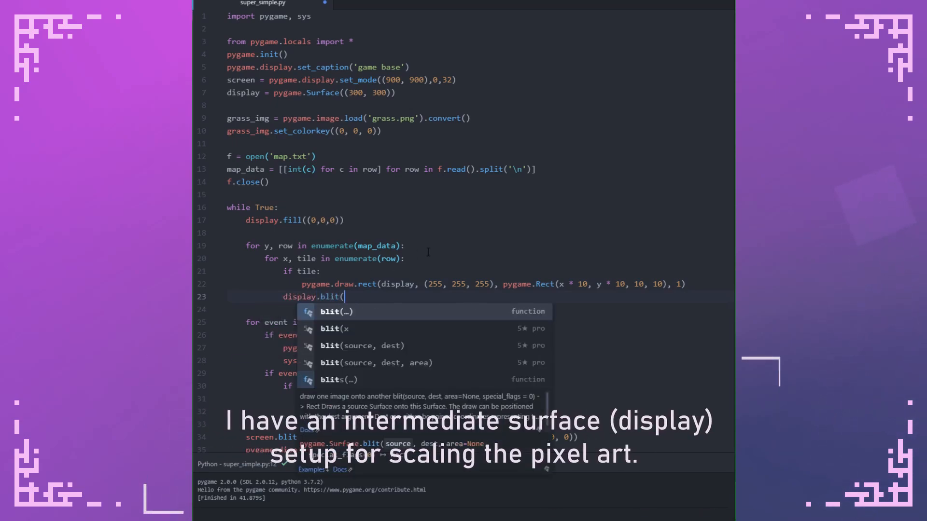
{"action": "type", "text": "grass_img,"}
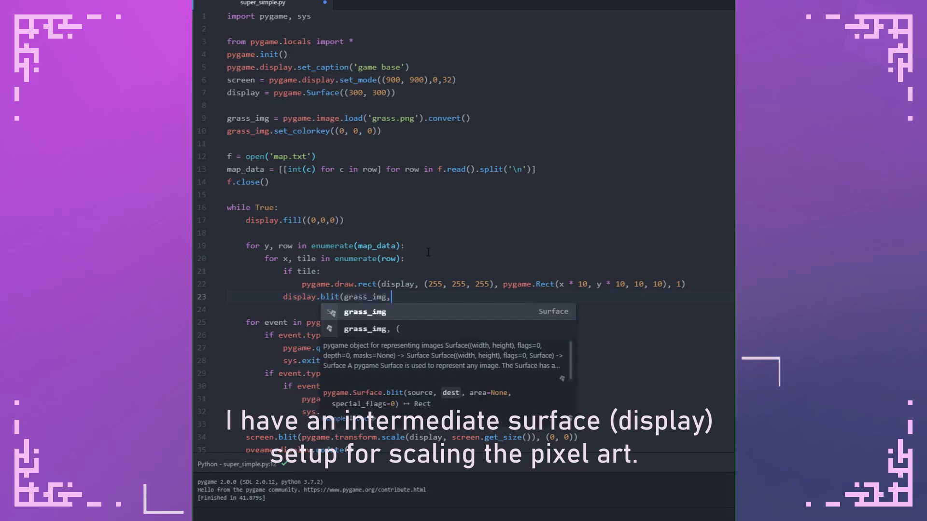
{"action": "type", "text": "("}
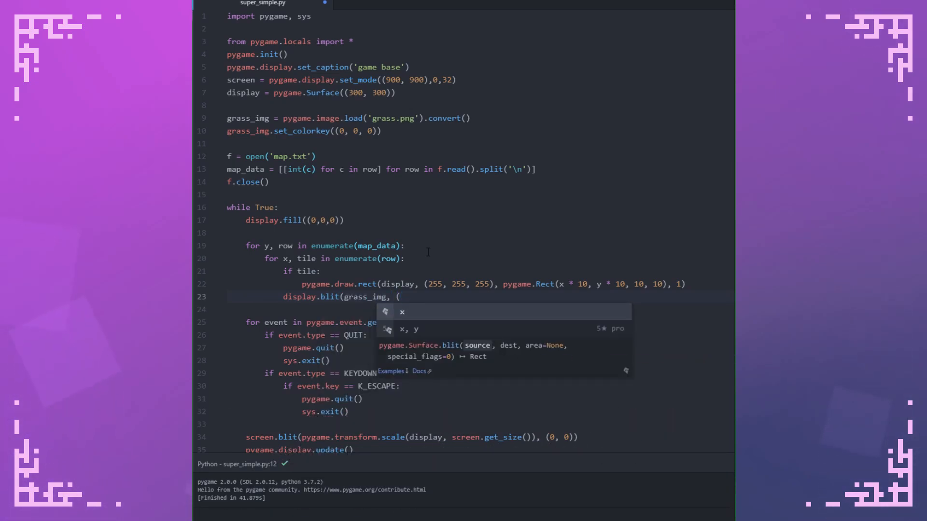
{"action": "type", "text": "150, 100"}
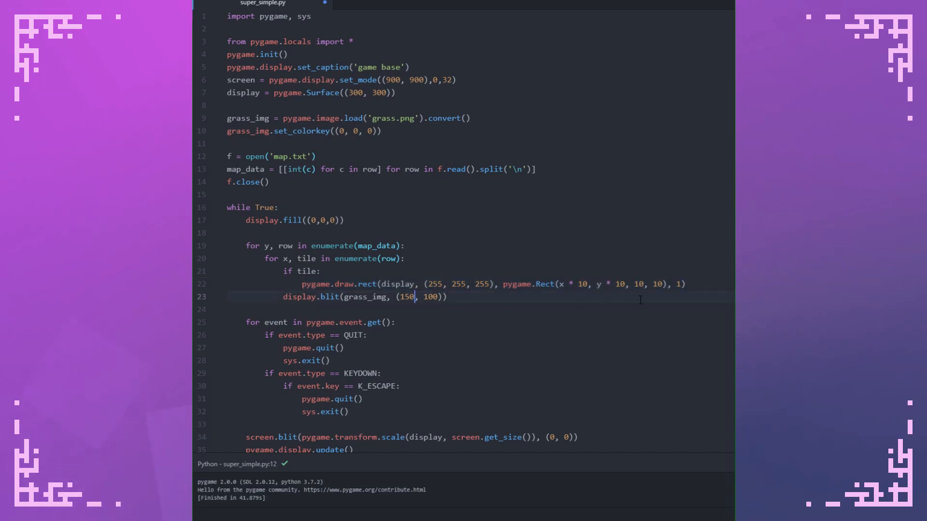
{"action": "type", "text": "+ x +"}
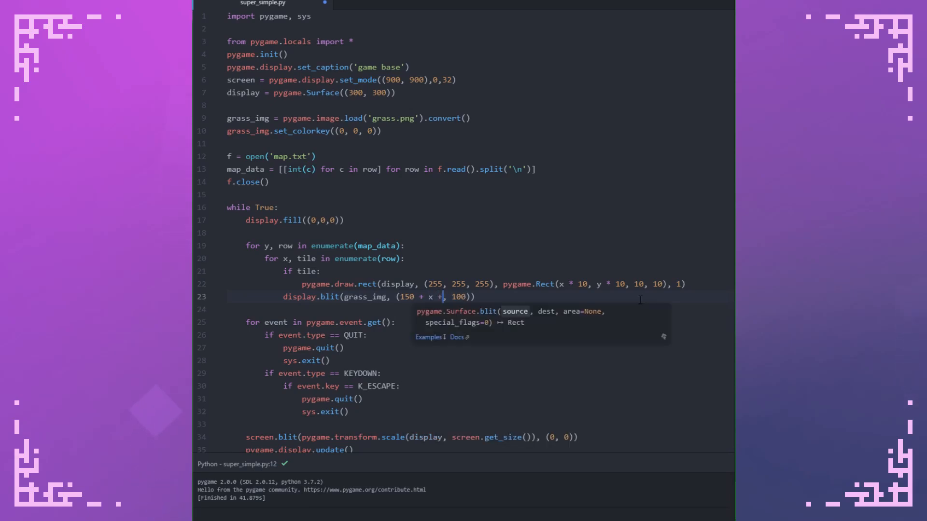
{"action": "type", "text": "- y"}
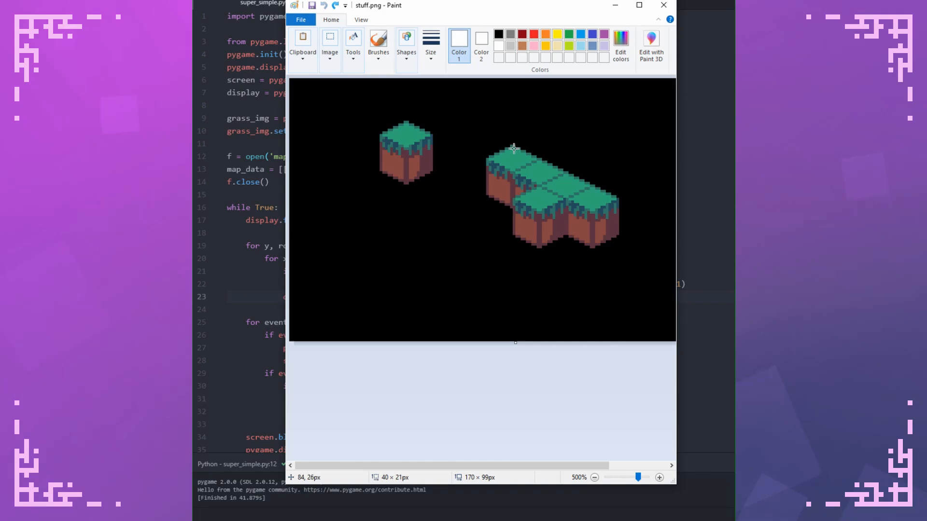
Paste a grass-block copy, butt it against its neighbour's edge, then move the pair left
{"action": "left_click_drag", "start_coordinate": [514, 147], "coordinate": [426, 187]}
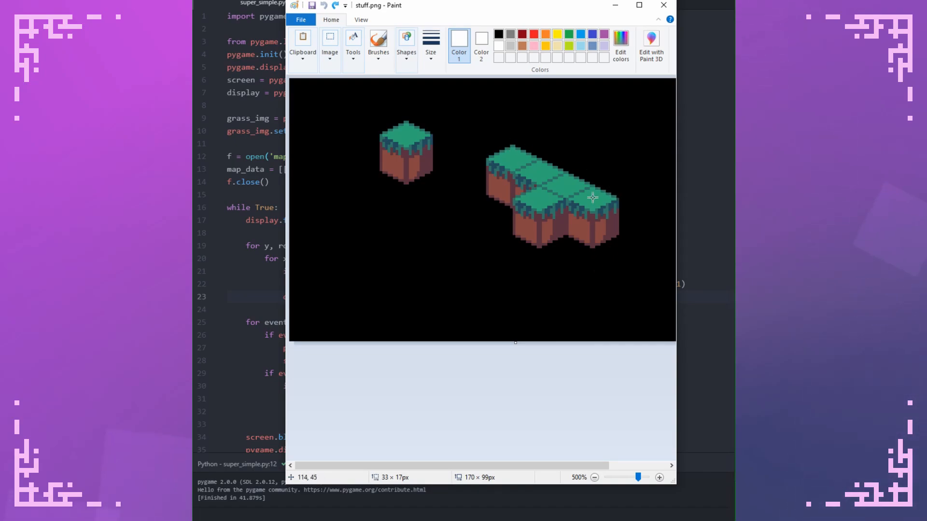
{"action": "mouse_move", "coordinate": [603, 226]}
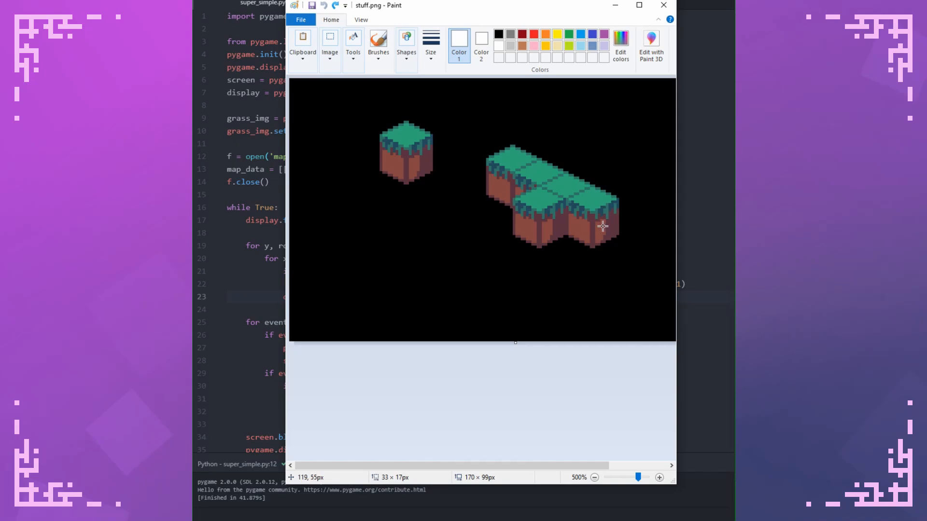
{"action": "mouse_move", "coordinate": [593, 190]}
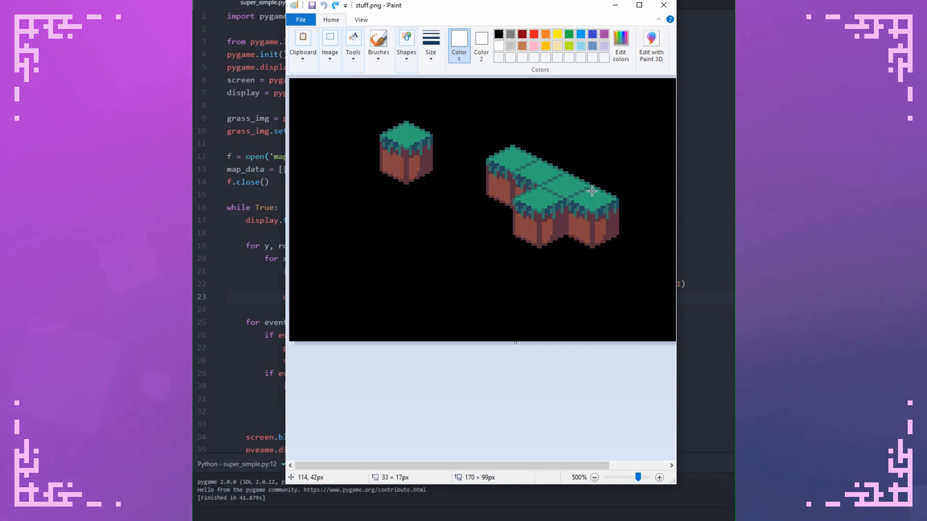
{"action": "mouse_move", "coordinate": [594, 260]}
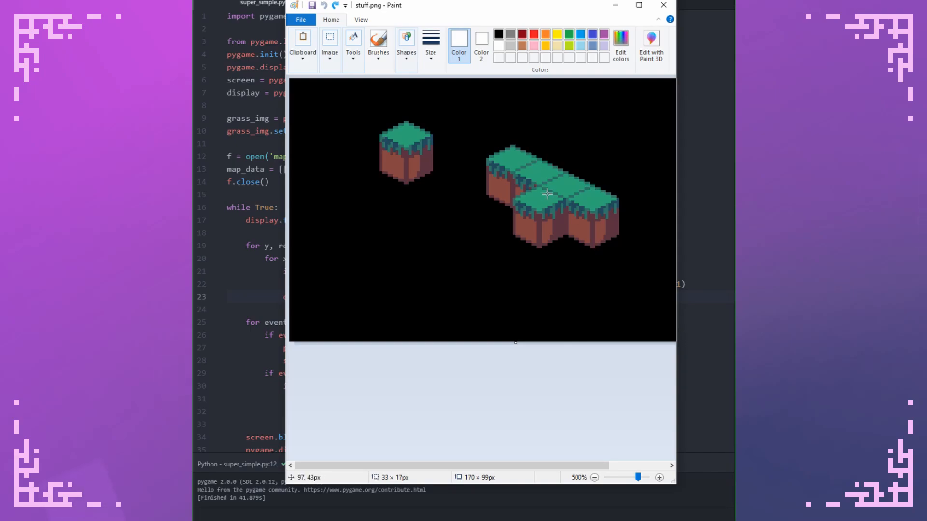
{"action": "mouse_move", "coordinate": [433, 117]}
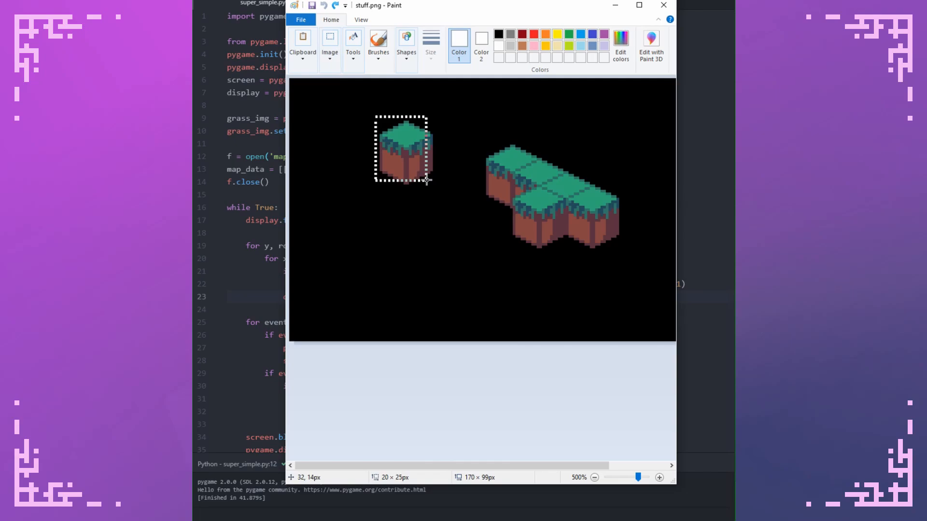
{"action": "left_click_drag", "start_coordinate": [400, 148], "coordinate": [321, 116]}
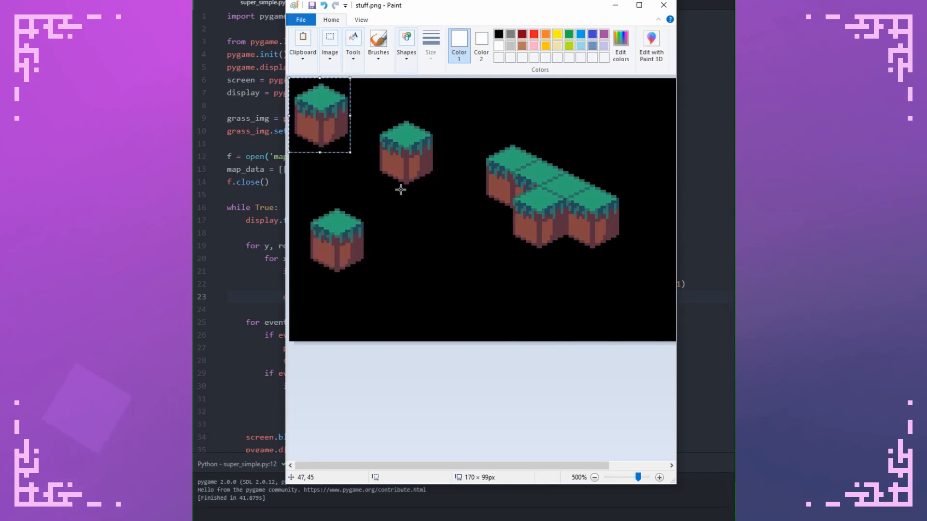
{"action": "left_click", "coordinate": [330, 44]}
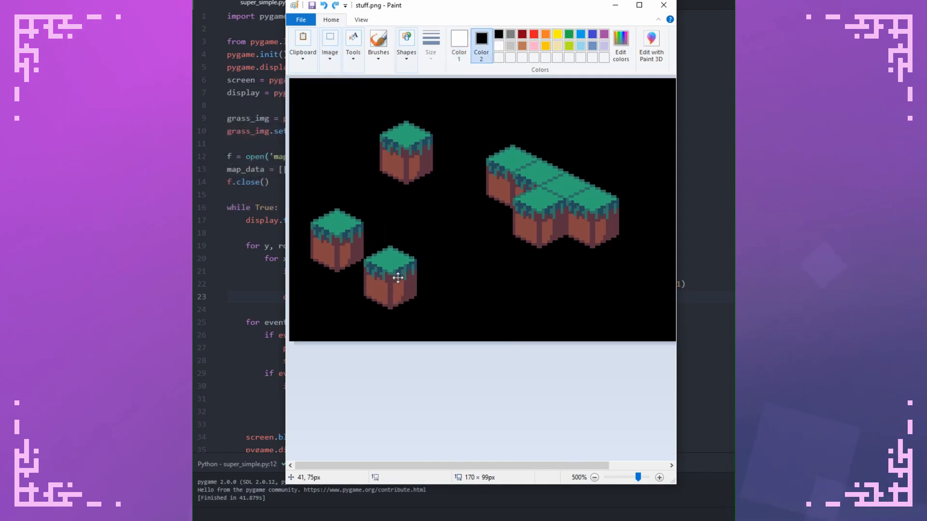
{"action": "left_click_drag", "start_coordinate": [397, 278], "coordinate": [372, 254]}
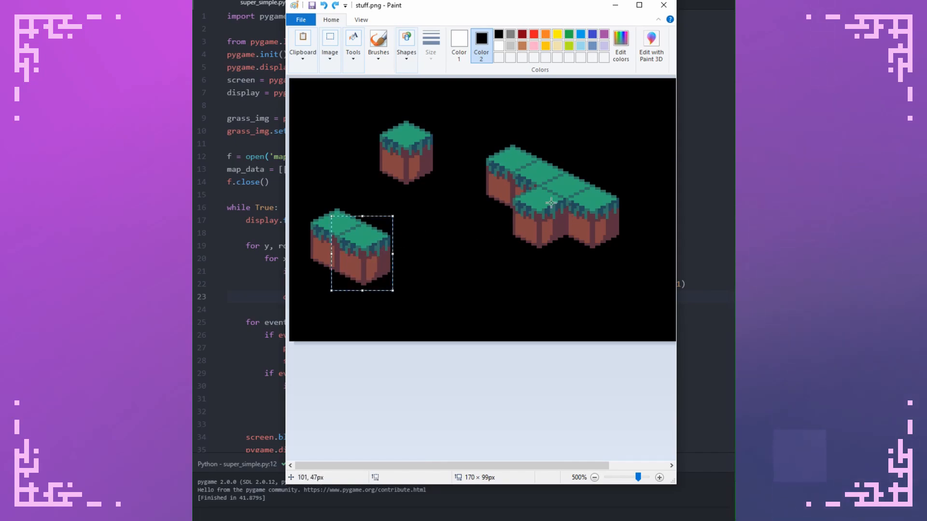
{"action": "mouse_move", "coordinate": [448, 242]}
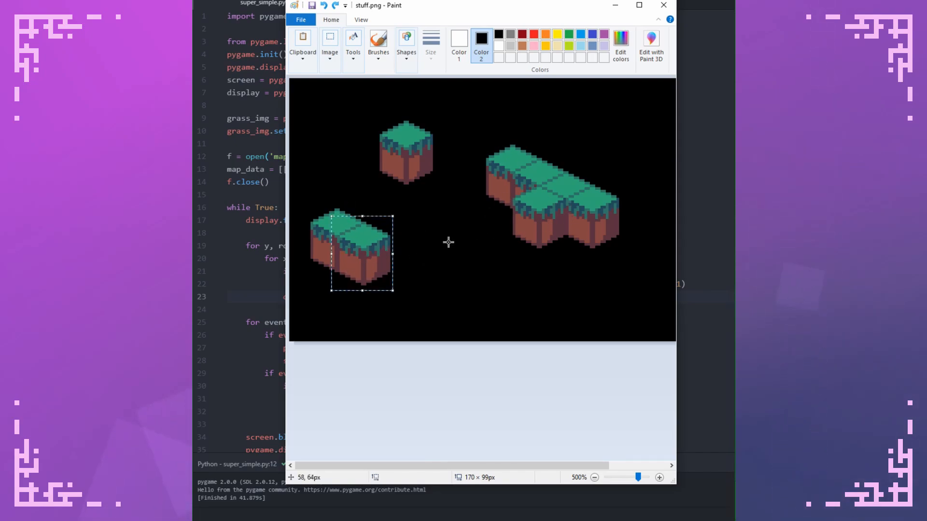
{"action": "mouse_move", "coordinate": [432, 242]}
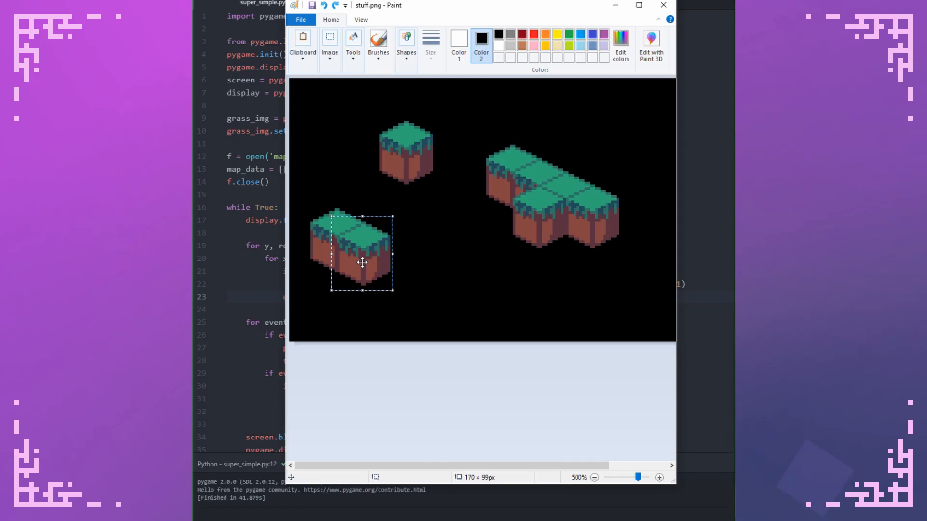
{"action": "left_click_drag", "start_coordinate": [361, 263], "coordinate": [318, 265]}
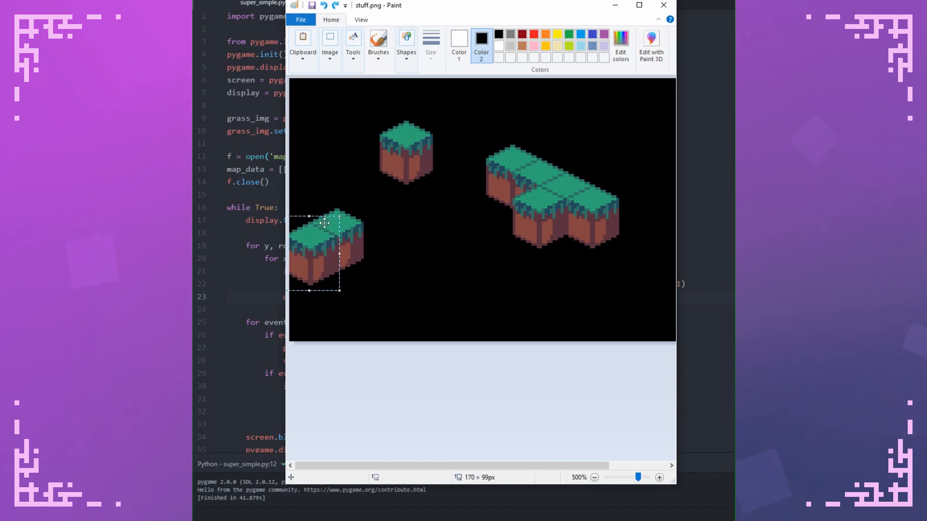
{"action": "mouse_move", "coordinate": [420, 247]}
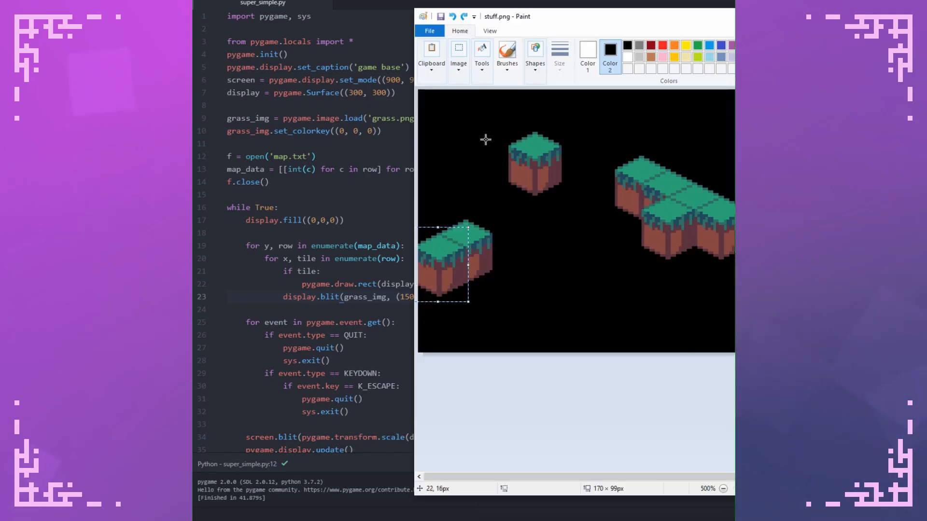
{"action": "mouse_move", "coordinate": [443, 253]}
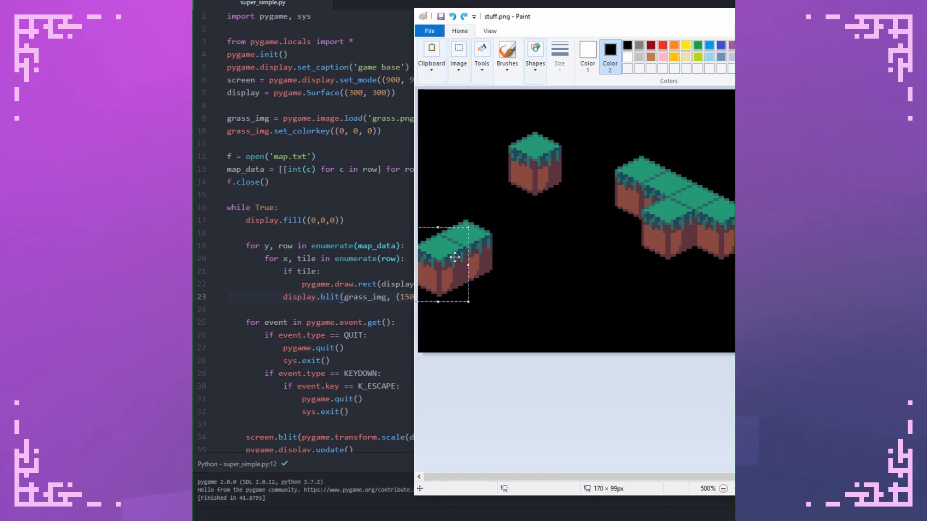
{"action": "mouse_move", "coordinate": [448, 249]}
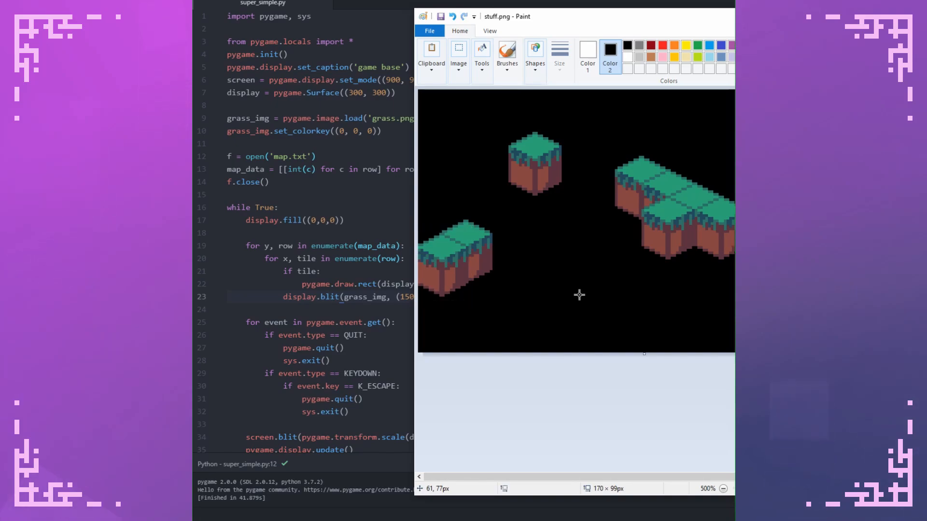
{"action": "mouse_move", "coordinate": [675, 138]}
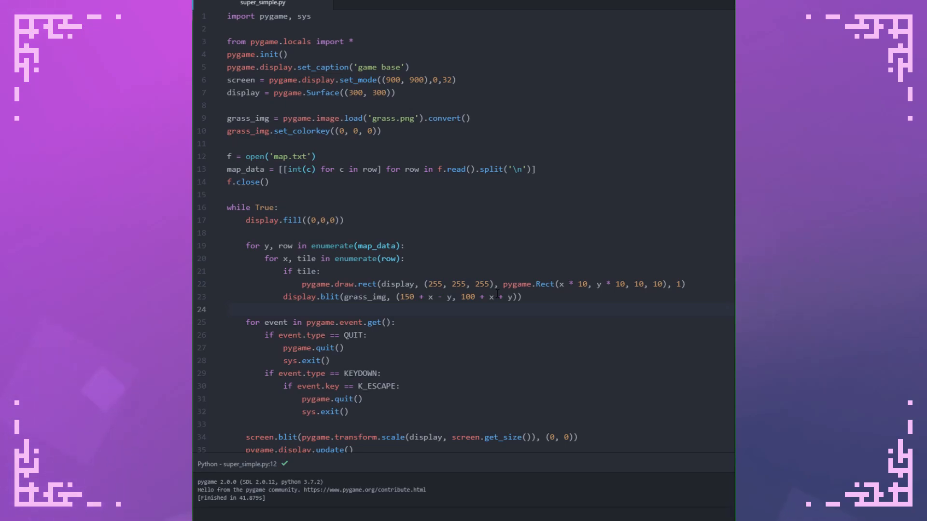
{"action": "left_click", "coordinate": [228, 309]}
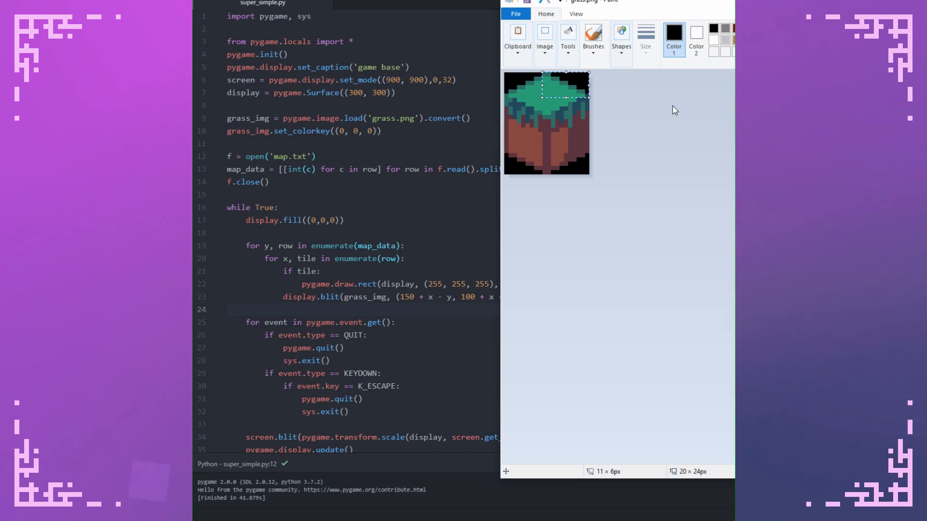
{"action": "mouse_move", "coordinate": [580, 87]}
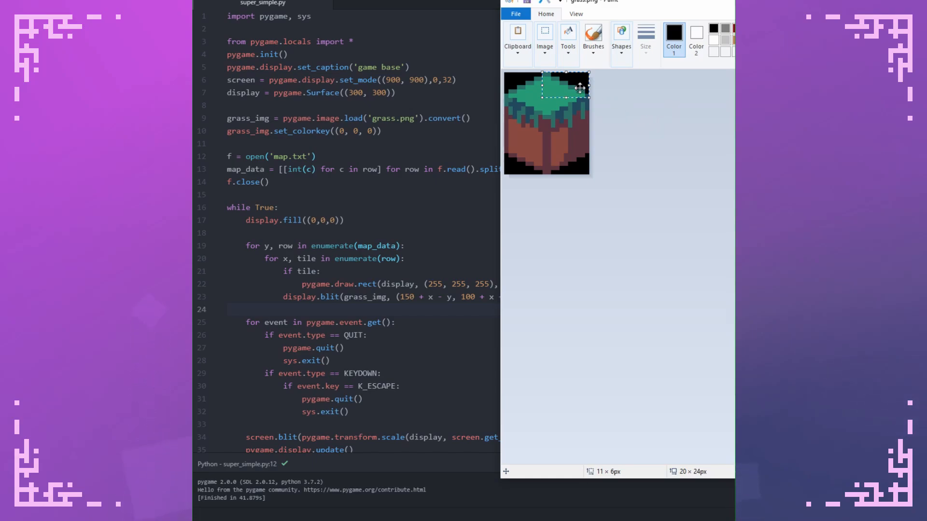
{"action": "mouse_move", "coordinate": [627, 137]}
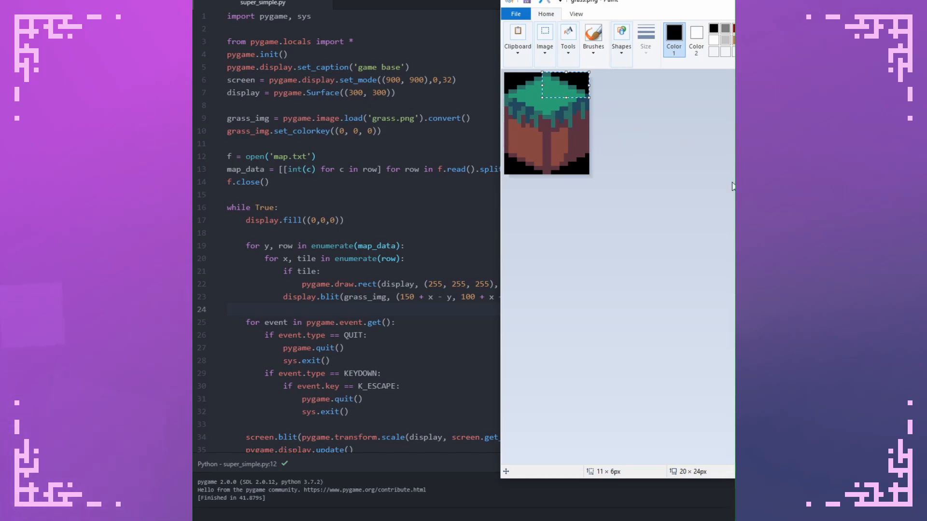
{"action": "mouse_move", "coordinate": [732, 111]}
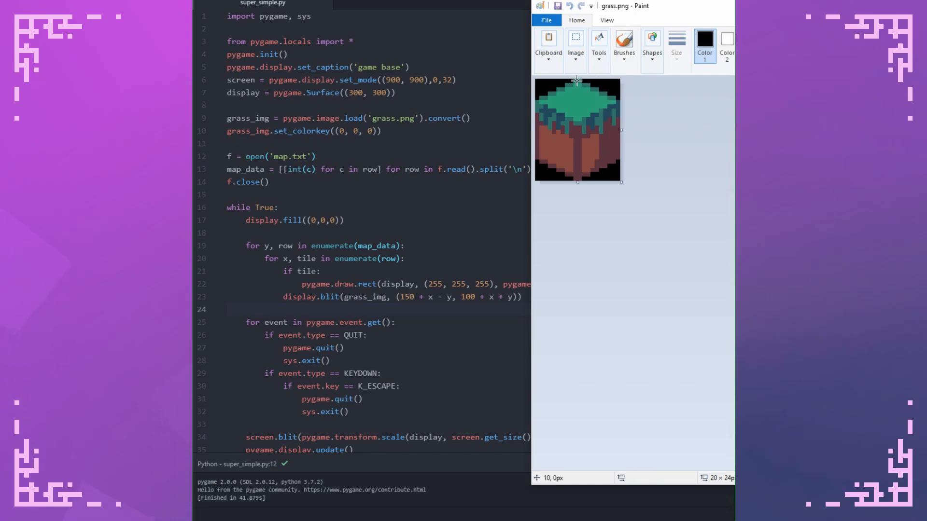
Measure the grass tile's top face twice with selections, about 11 × 6 px
{"action": "left_click_drag", "start_coordinate": [535, 82], "coordinate": [577, 103]}
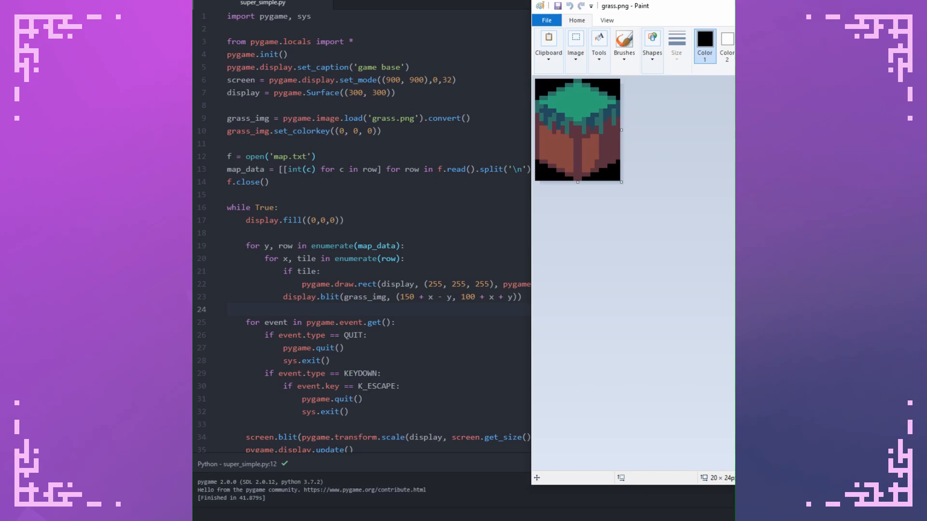
{"action": "mouse_move", "coordinate": [559, 111]}
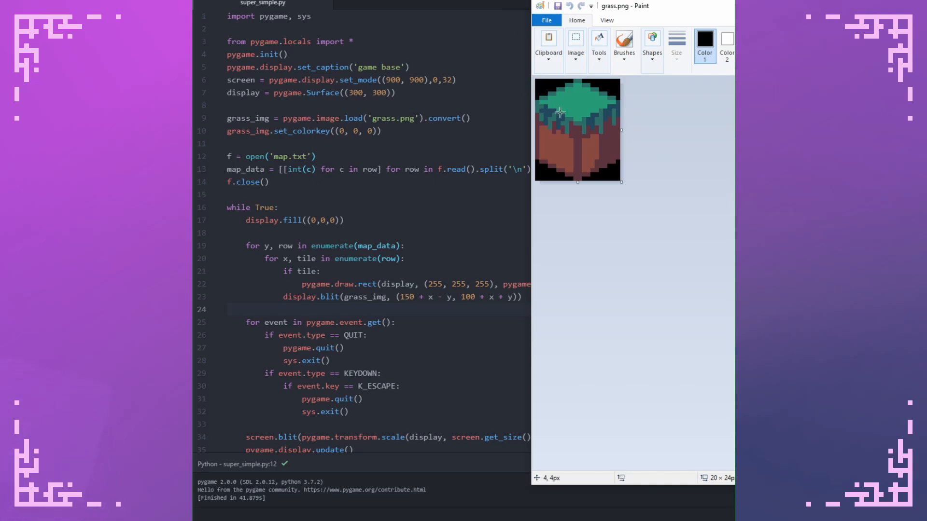
{"action": "mouse_move", "coordinate": [579, 82]}
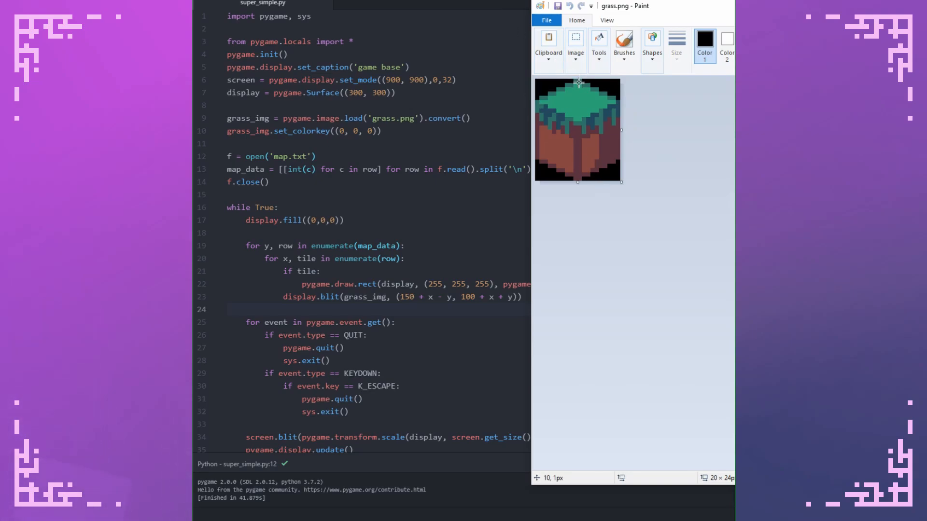
{"action": "left_click_drag", "start_coordinate": [578, 82], "coordinate": [621, 106]}
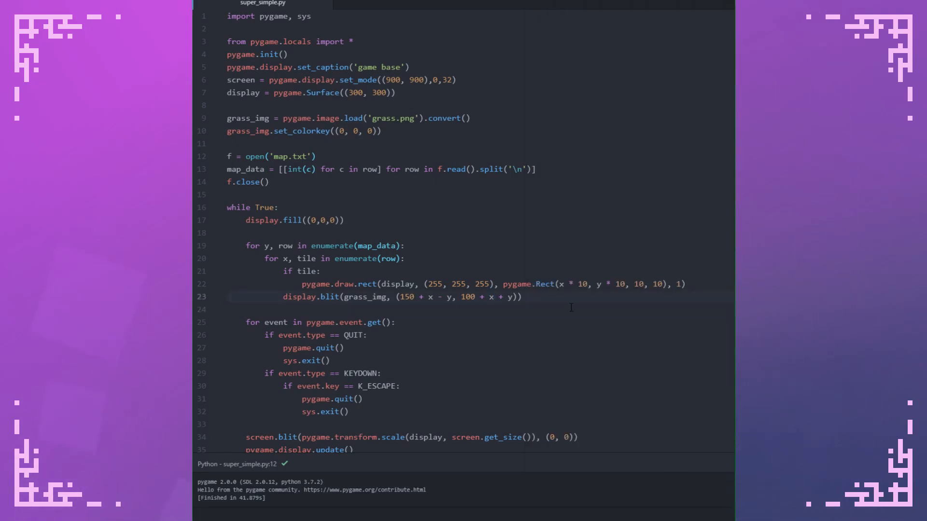
Multiply the blit offsets by 6 down and 10 across, then run the script
{"action": "type", "text": "* 6"}
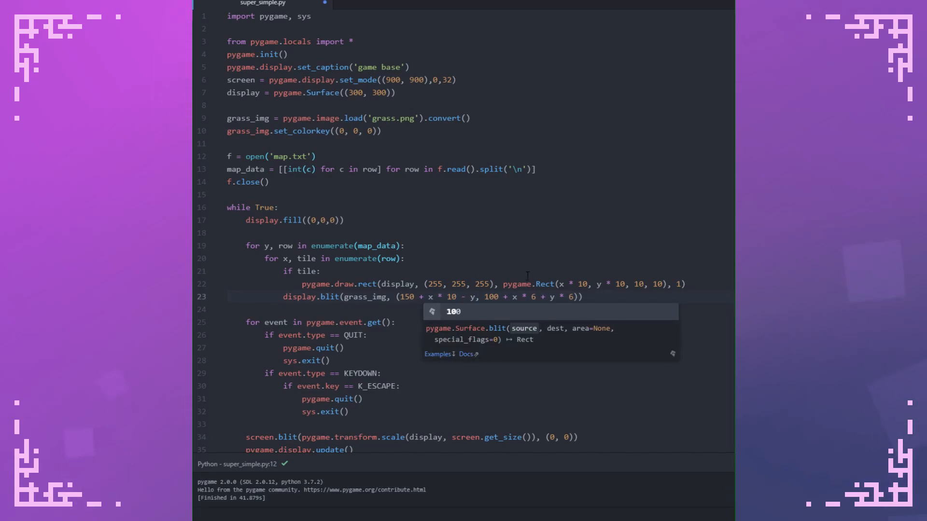
{"action": "type", "text": "* 10"}
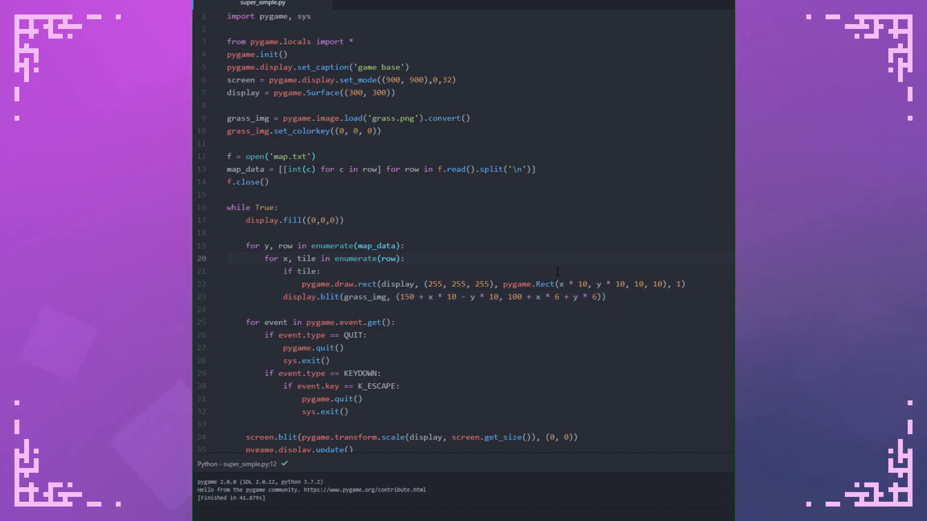
{"action": "key", "text": "F5"}
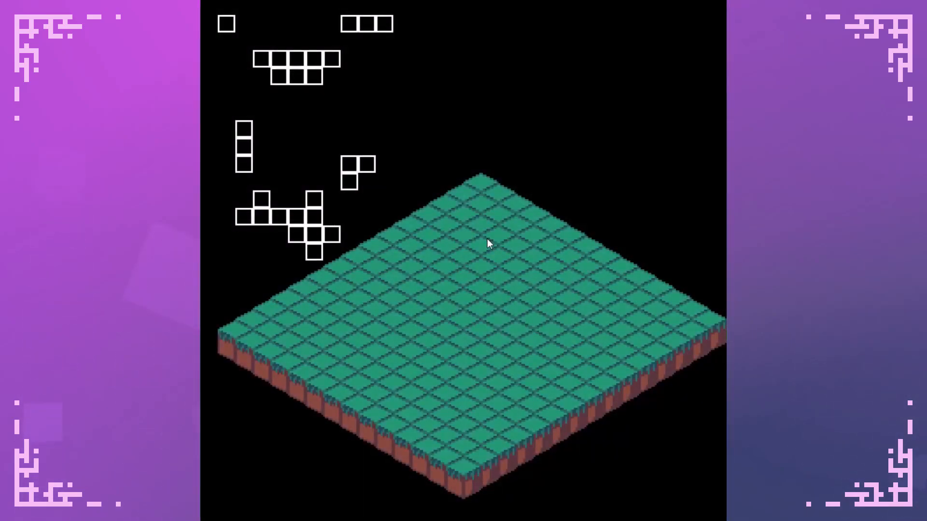
{"action": "mouse_move", "coordinate": [372, 276]}
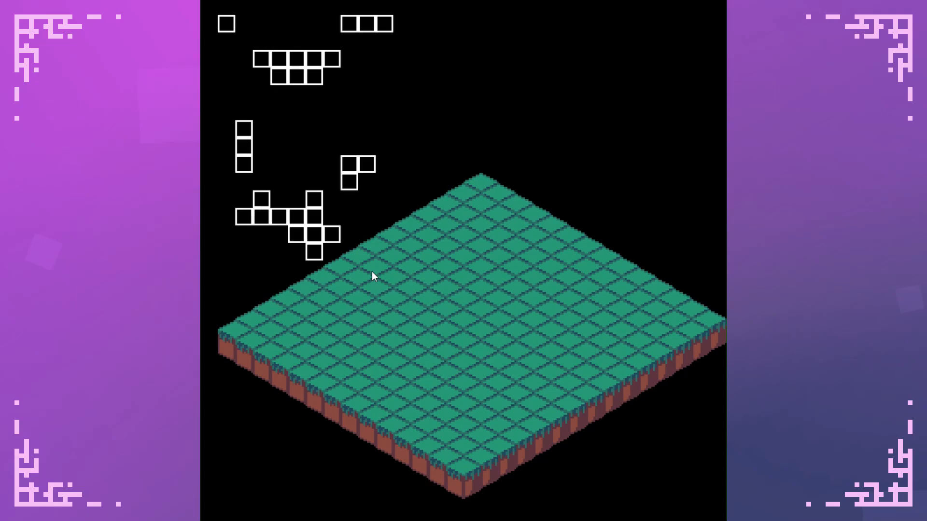
{"action": "mouse_move", "coordinate": [329, 430]}
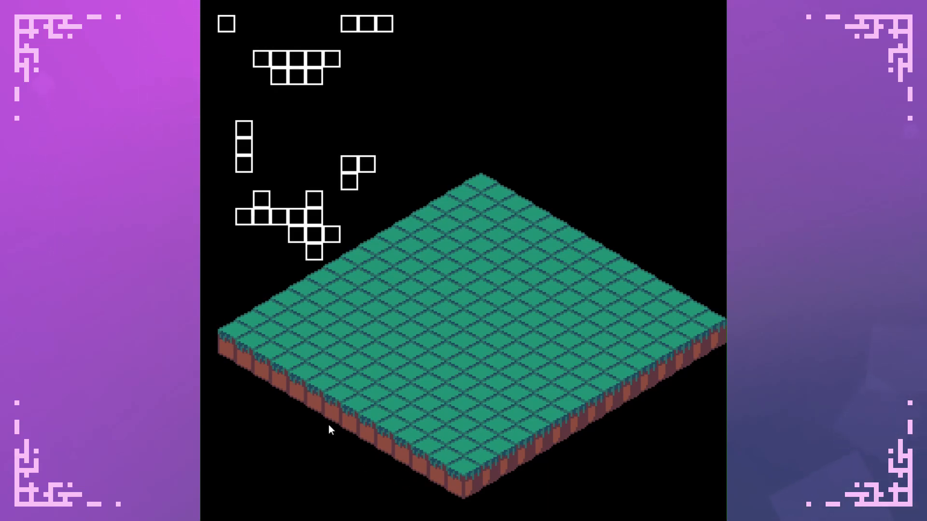
{"action": "mouse_move", "coordinate": [272, 393]}
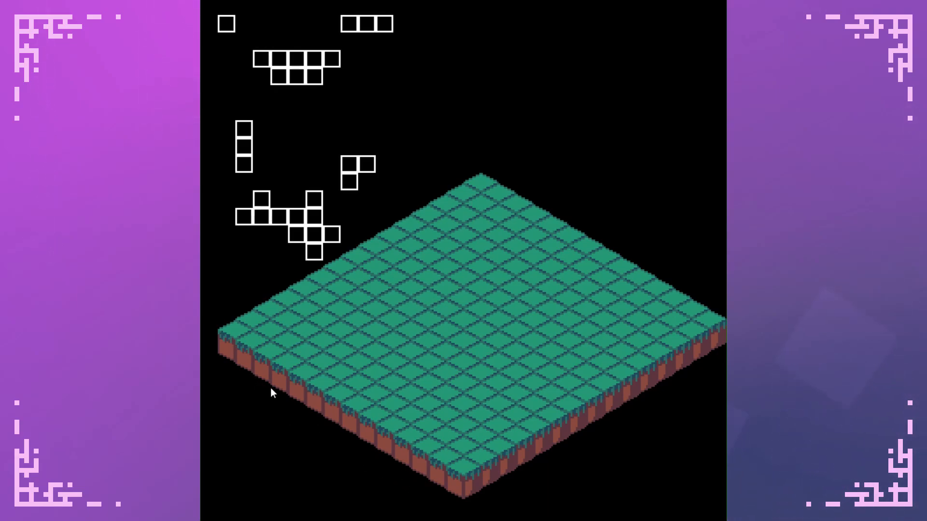
{"action": "mouse_move", "coordinate": [362, 448]}
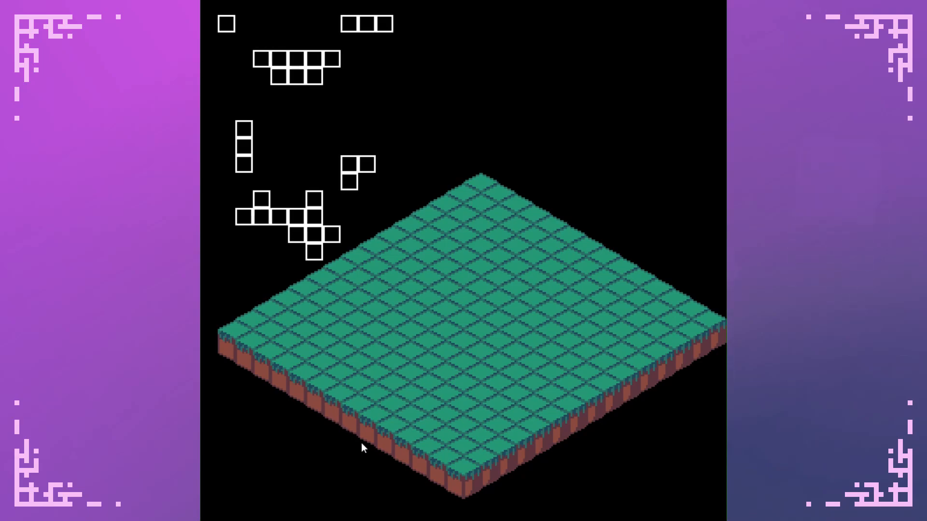
{"action": "mouse_move", "coordinate": [481, 507]}
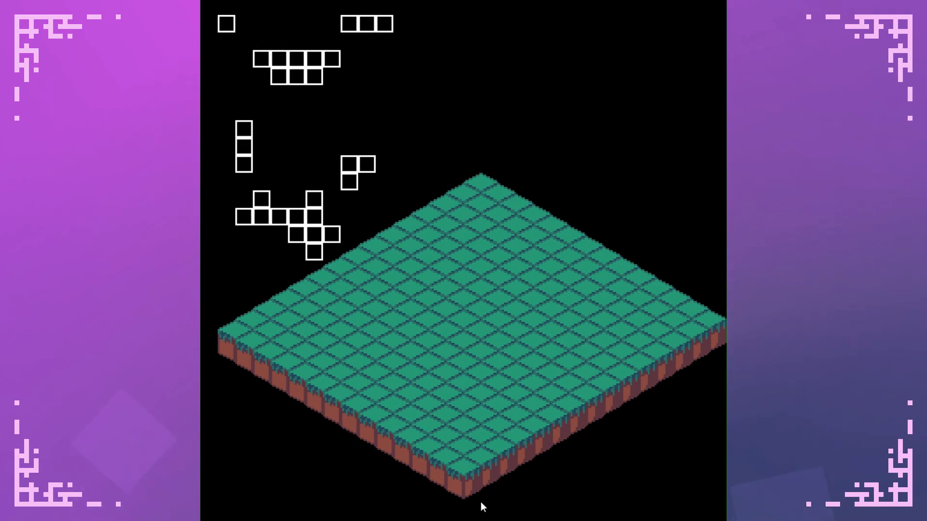
{"action": "mouse_move", "coordinate": [406, 340]}
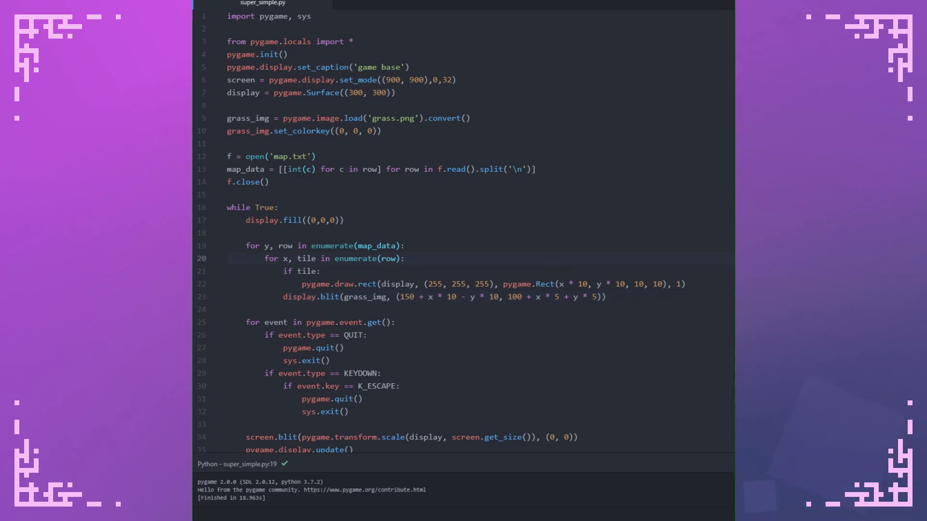
Focus the editor to run super_simple.py and view the flat isometric grass floor
{"action": "left_click", "coordinate": [405, 258]}
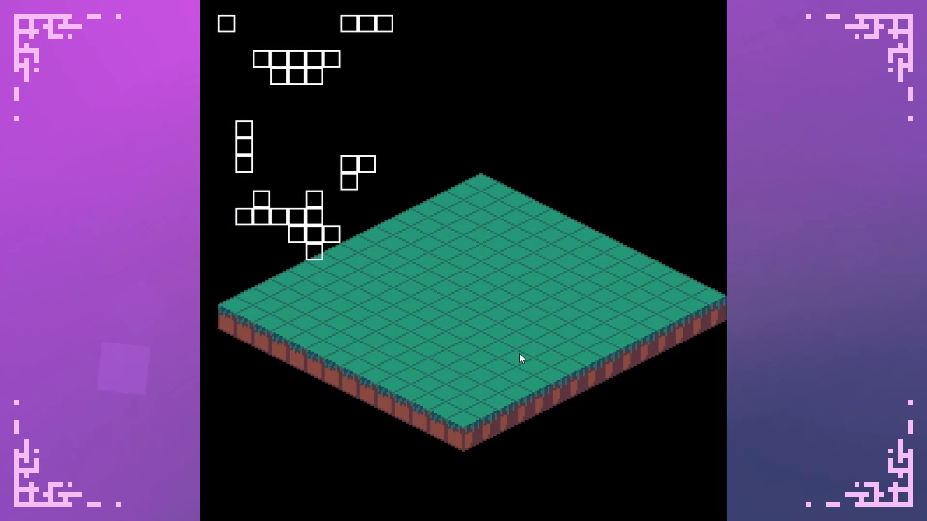
{"action": "mouse_move", "coordinate": [429, 291]}
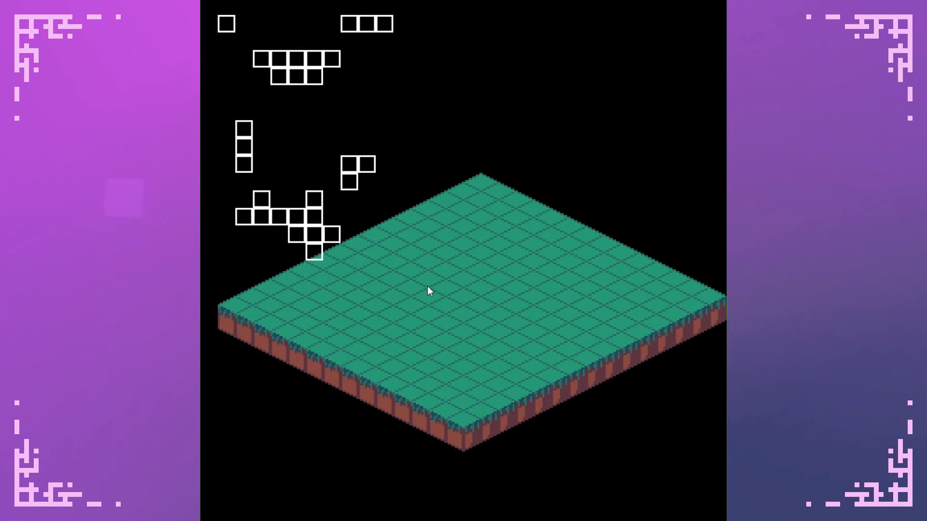
{"action": "mouse_move", "coordinate": [340, 119]}
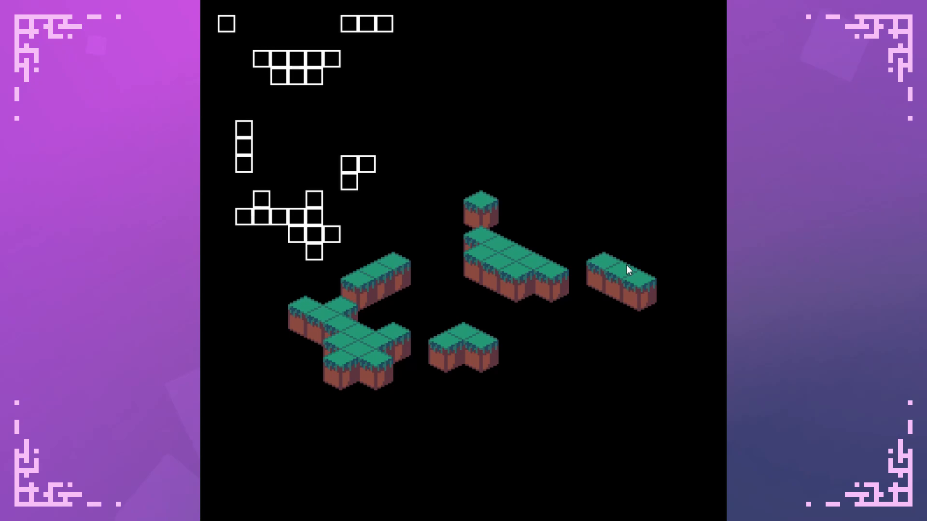
{"action": "mouse_move", "coordinate": [483, 234]}
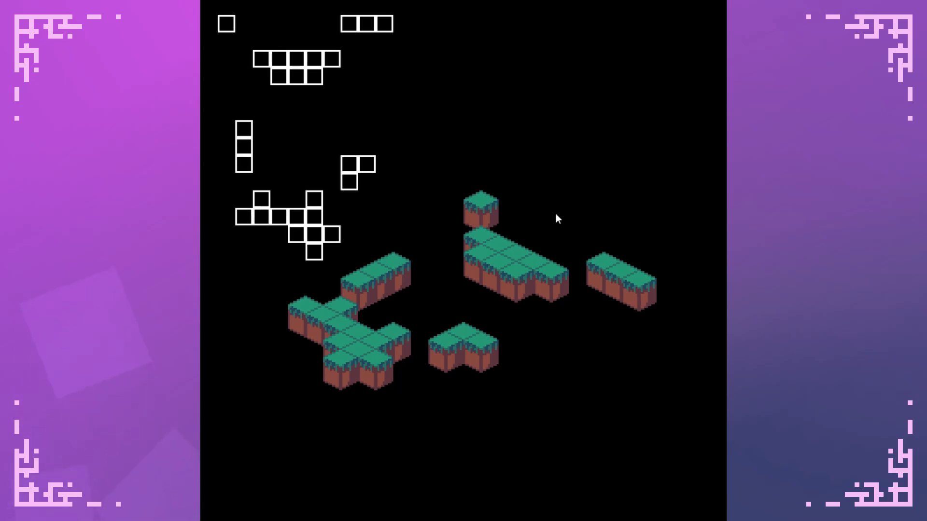
{"action": "mouse_move", "coordinate": [544, 216]}
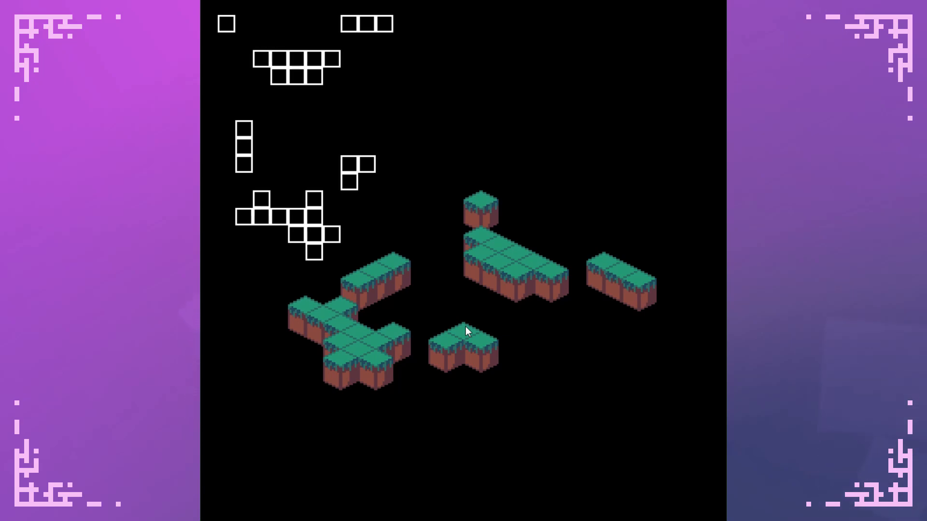
{"action": "mouse_move", "coordinate": [663, 225]}
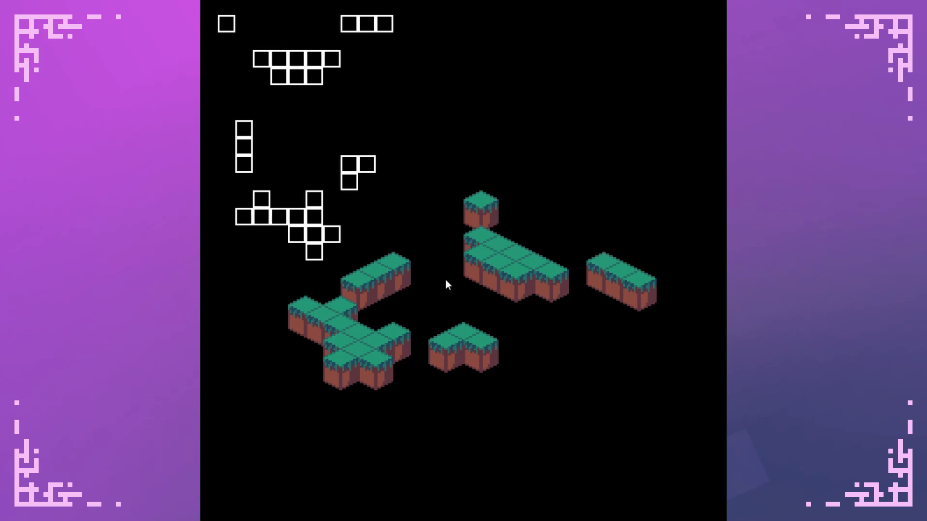
{"action": "mouse_move", "coordinate": [352, 323]}
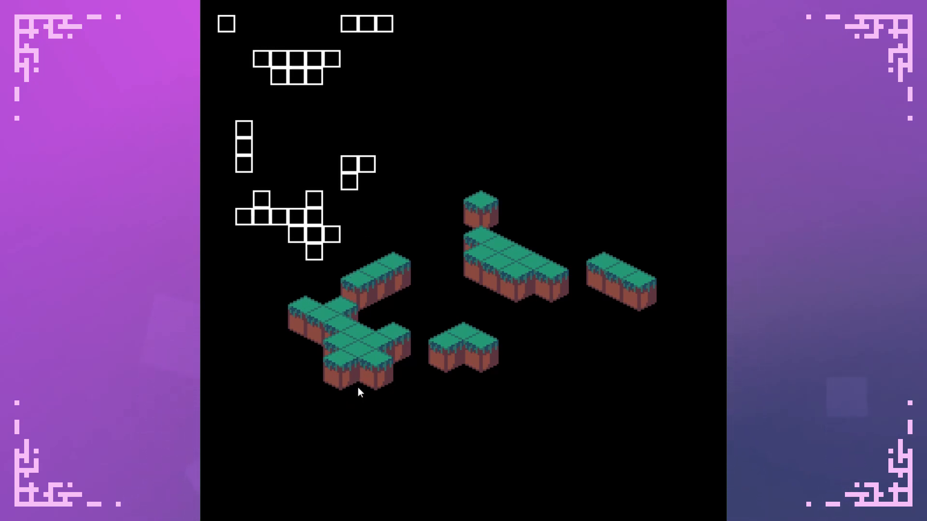
{"action": "mouse_move", "coordinate": [371, 126]}
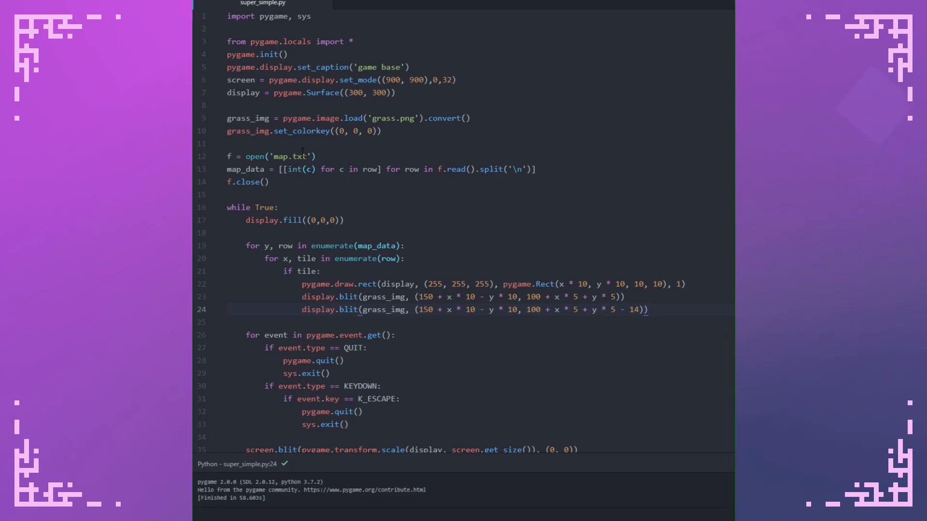
{"action": "left_click", "coordinate": [402, 3]}
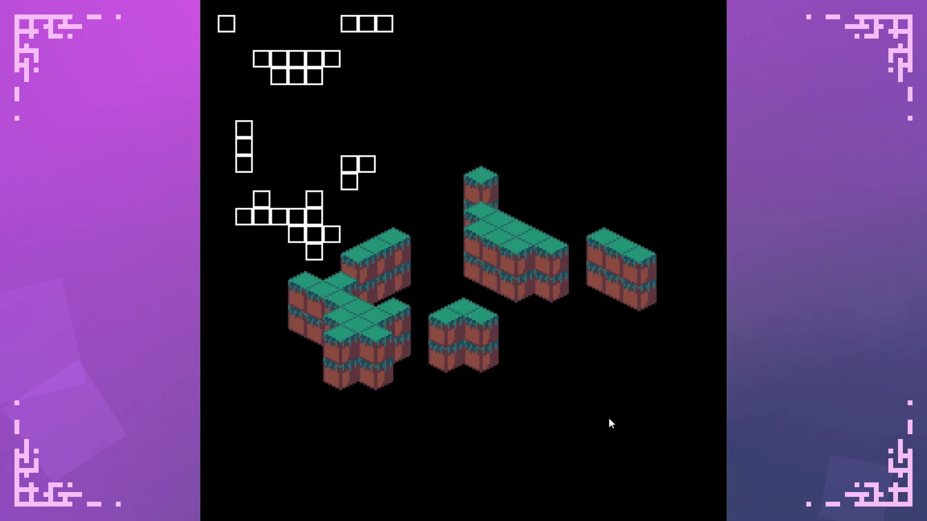
{"action": "mouse_move", "coordinate": [511, 253]}
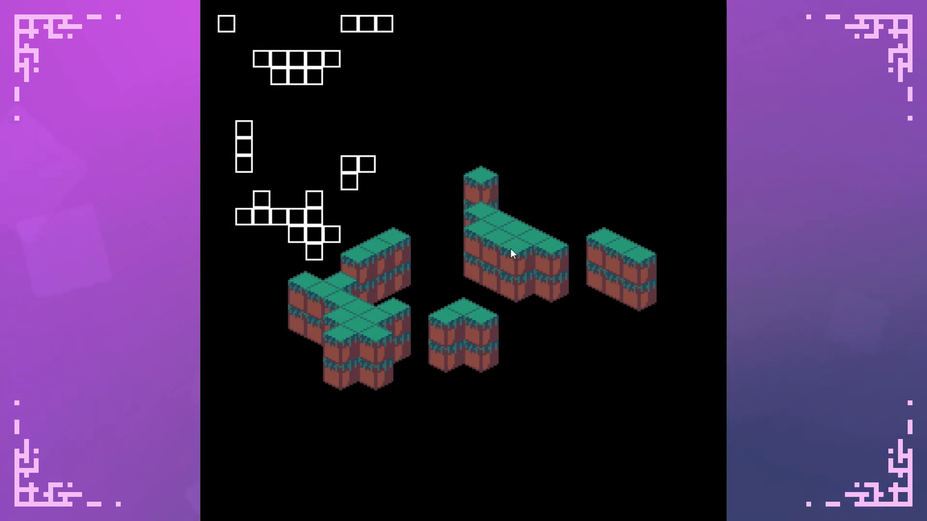
{"action": "mouse_move", "coordinate": [510, 394]}
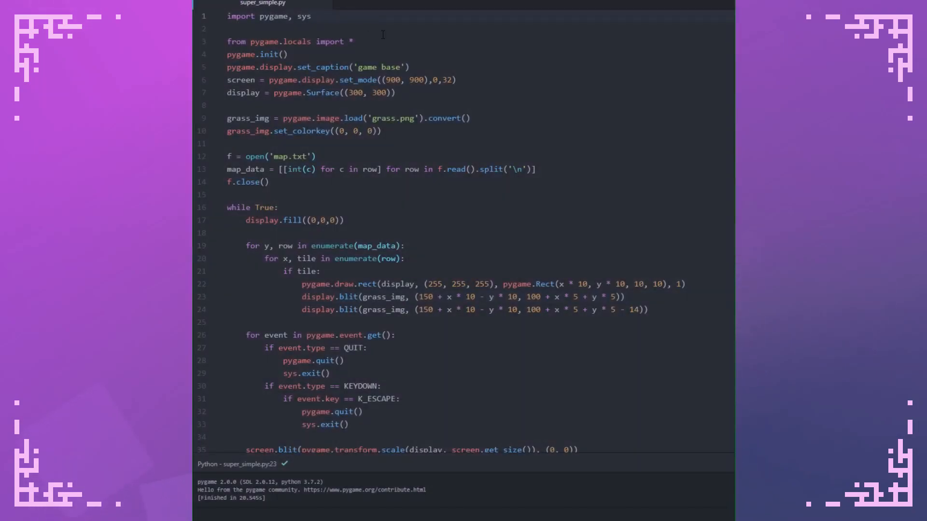
Import random, gate the raised blit with random.randint(0, 1), and add a time call
{"action": "type", "text": "import random"}
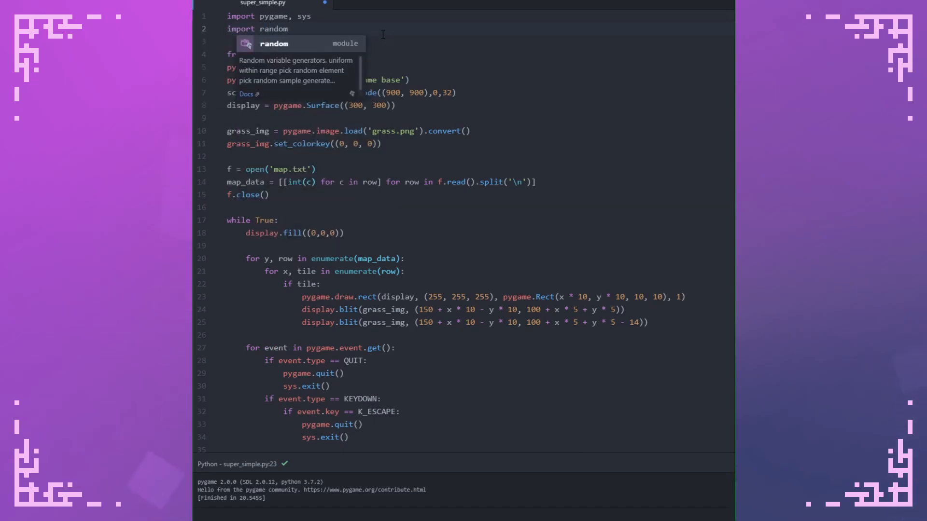
{"action": "left_click", "coordinate": [623, 309]}
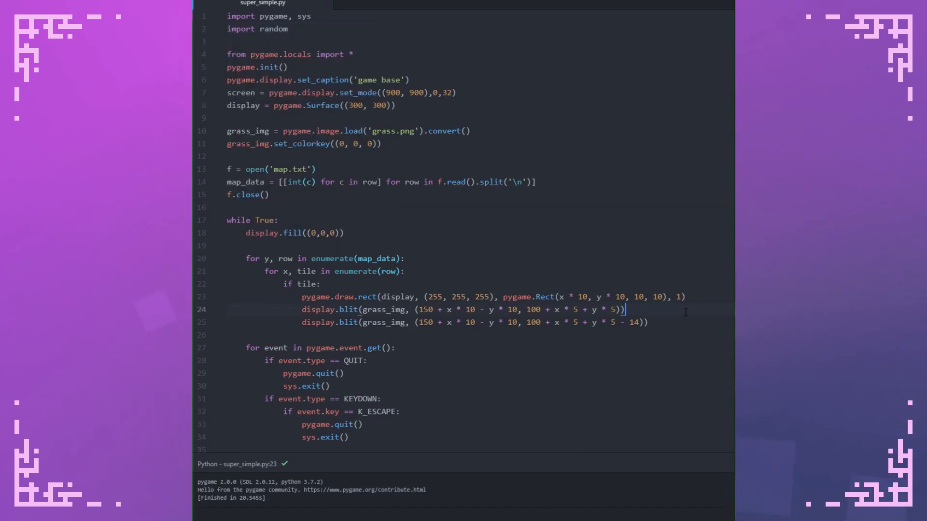
{"action": "type", "text": "if random.ran"}
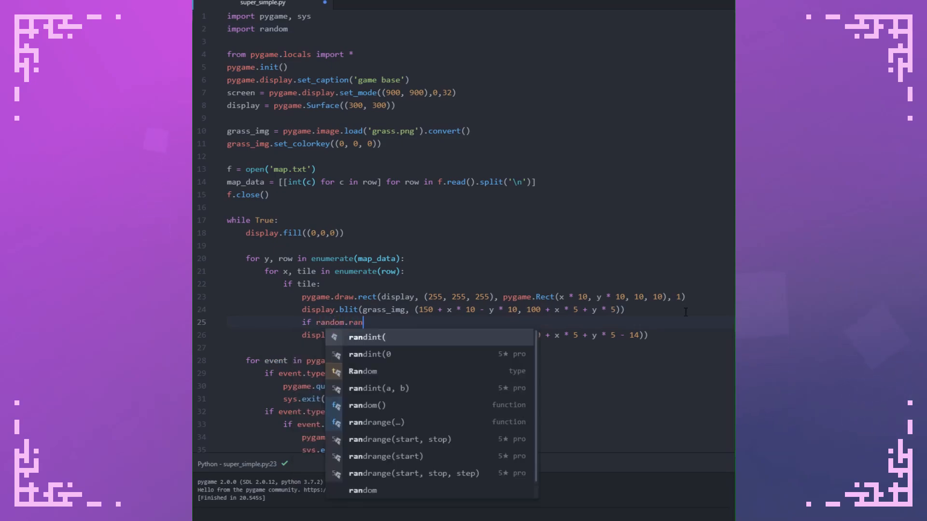
{"action": "type", "text": "dint(0,"}
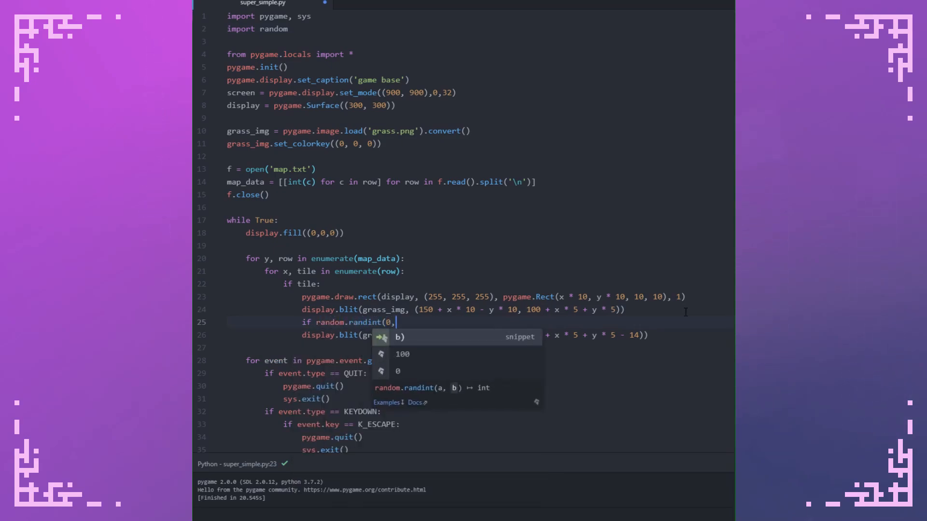
{"action": "type", "text": "10)"}
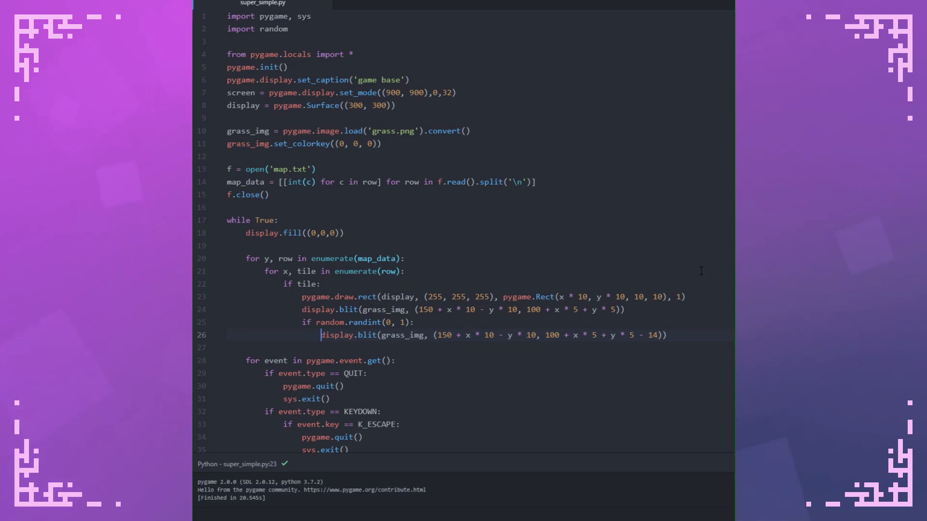
{"action": "scroll", "scroll_direction": "down", "scroll_amount": 3}
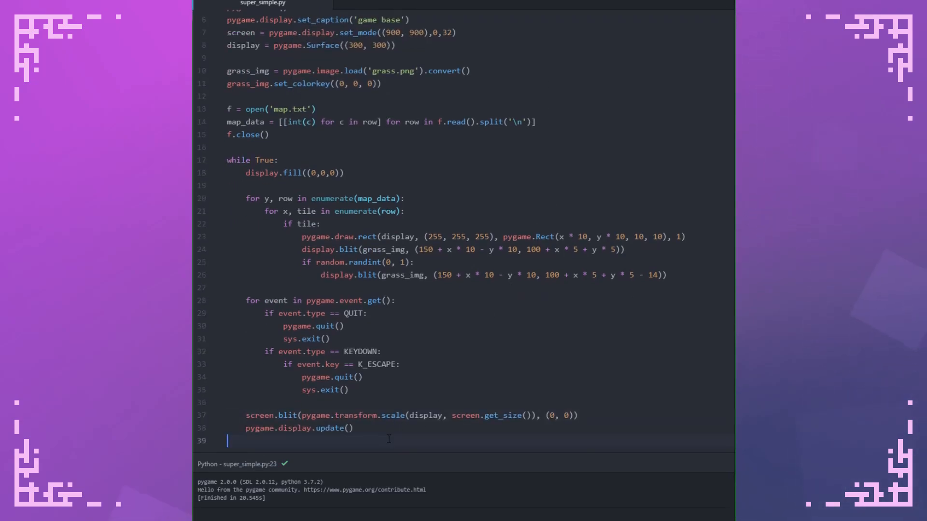
{"action": "type", "text": "time.sleep(1"}
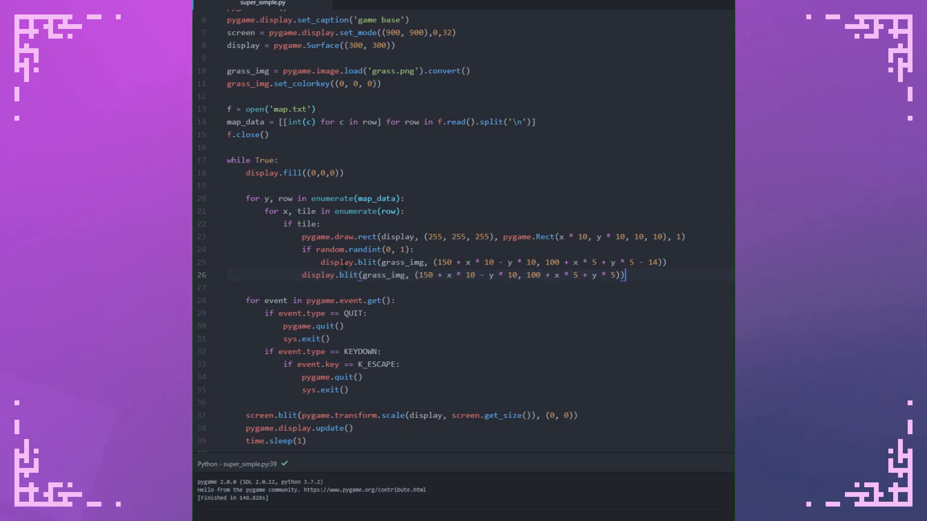
Insert x = len(row) - x - 1 at the start of the inner loop, selecting 'row' to check it
{"action": "left_click", "coordinate": [394, 211]}
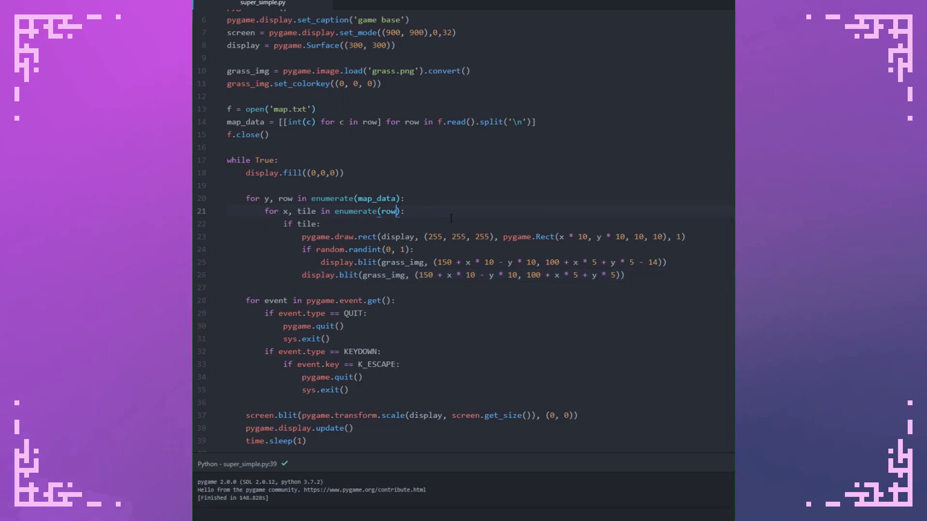
{"action": "type", "text": "x ="}
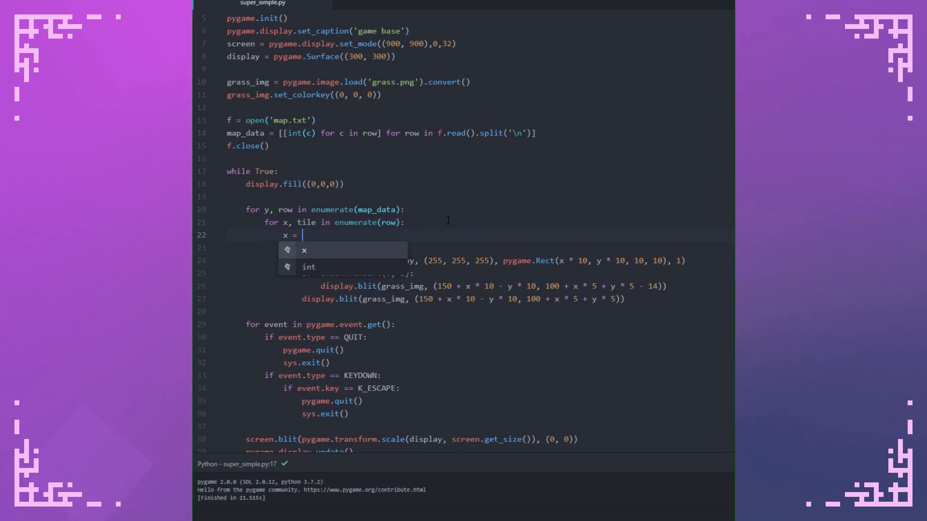
{"action": "type", "text": "len(row) - x - 1"}
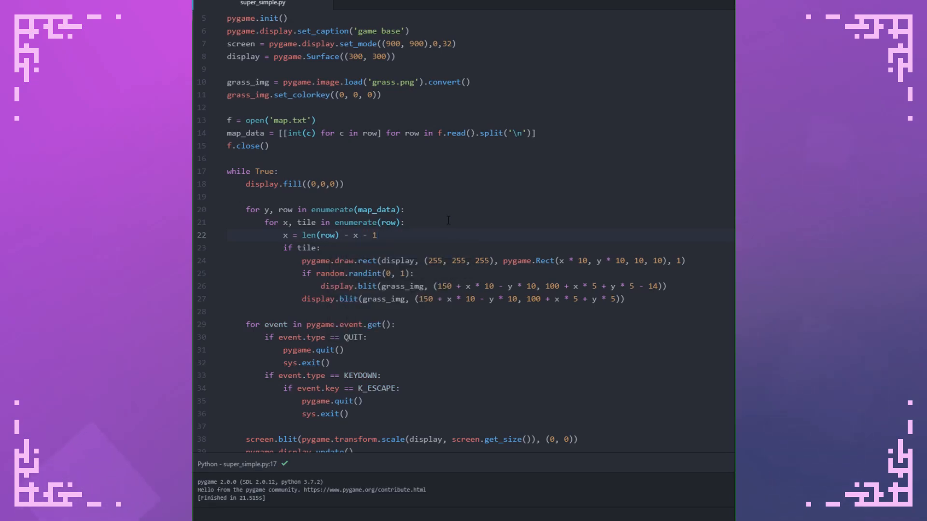
{"action": "double_click", "coordinate": [324, 234]}
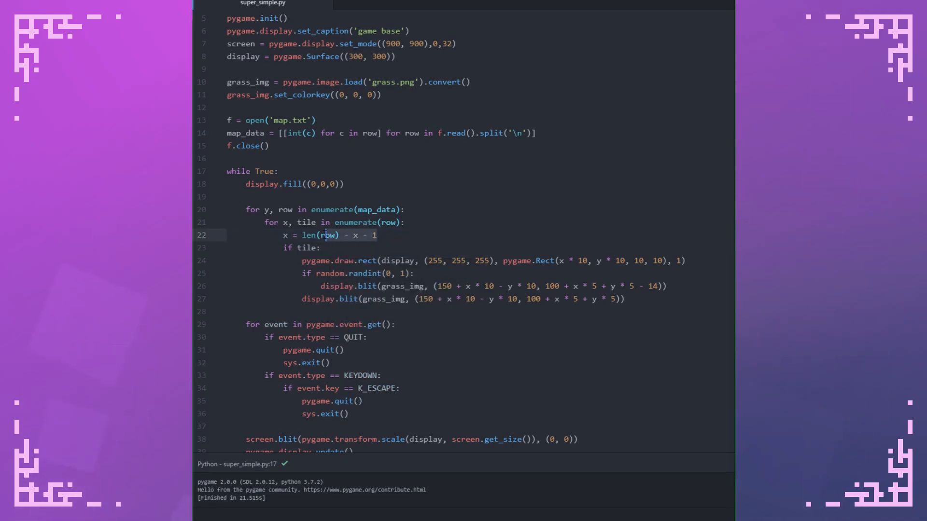